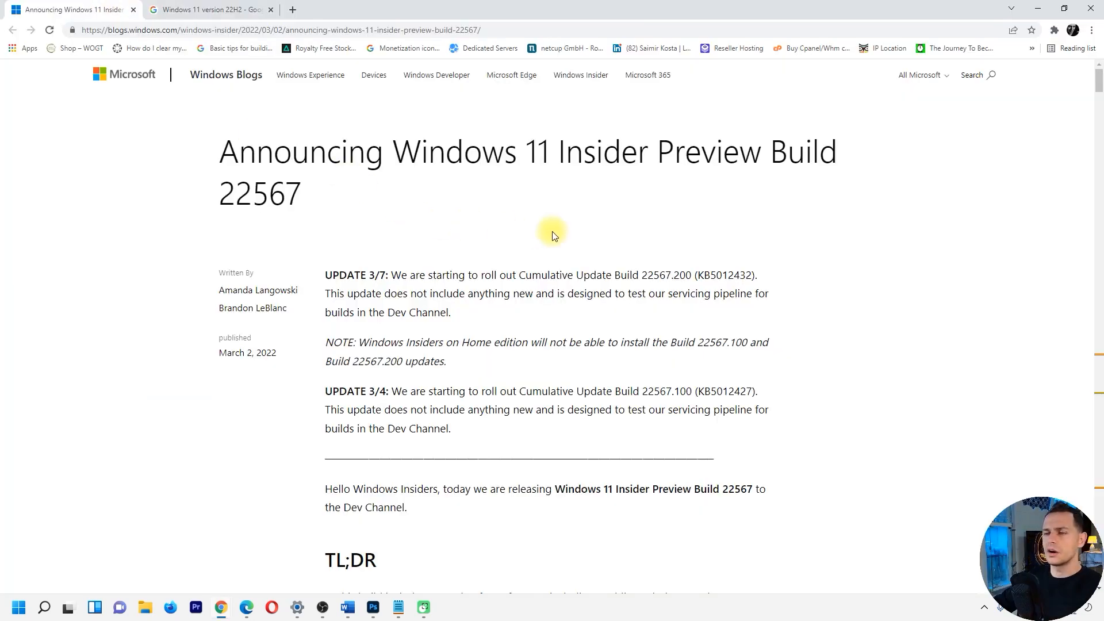
mouse_move(633, 196)
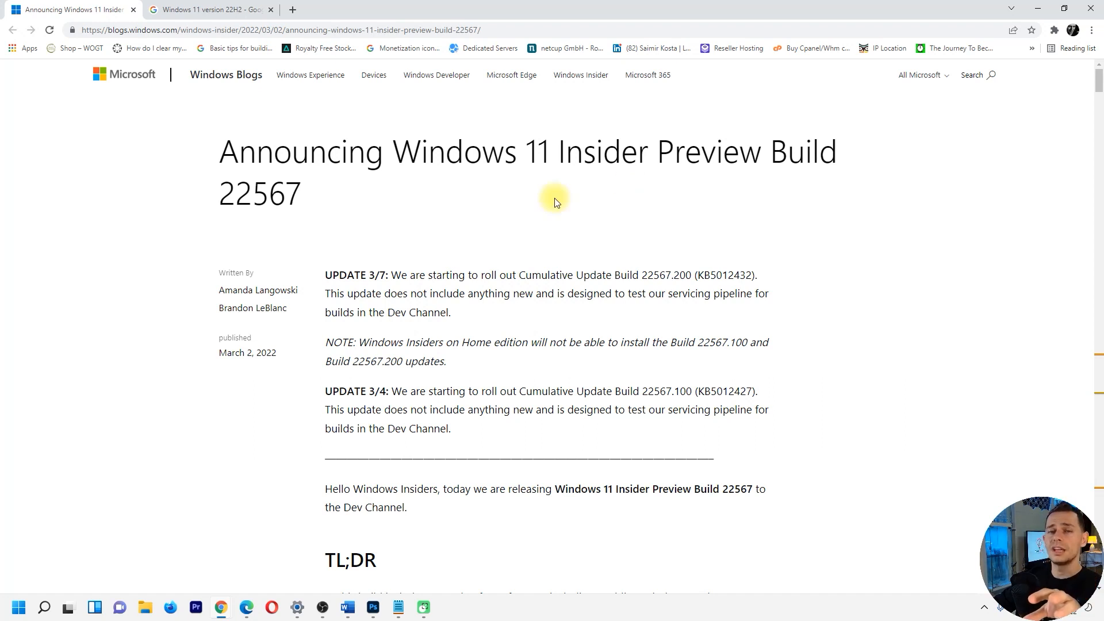
mouse_move(291, 77)
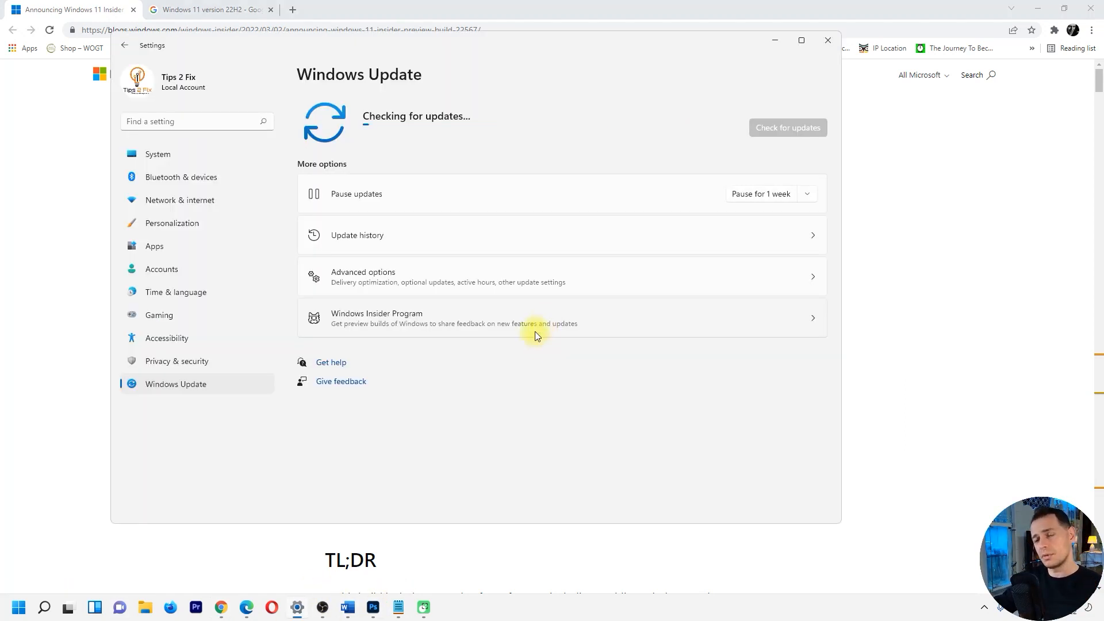
mouse_move(370, 323)
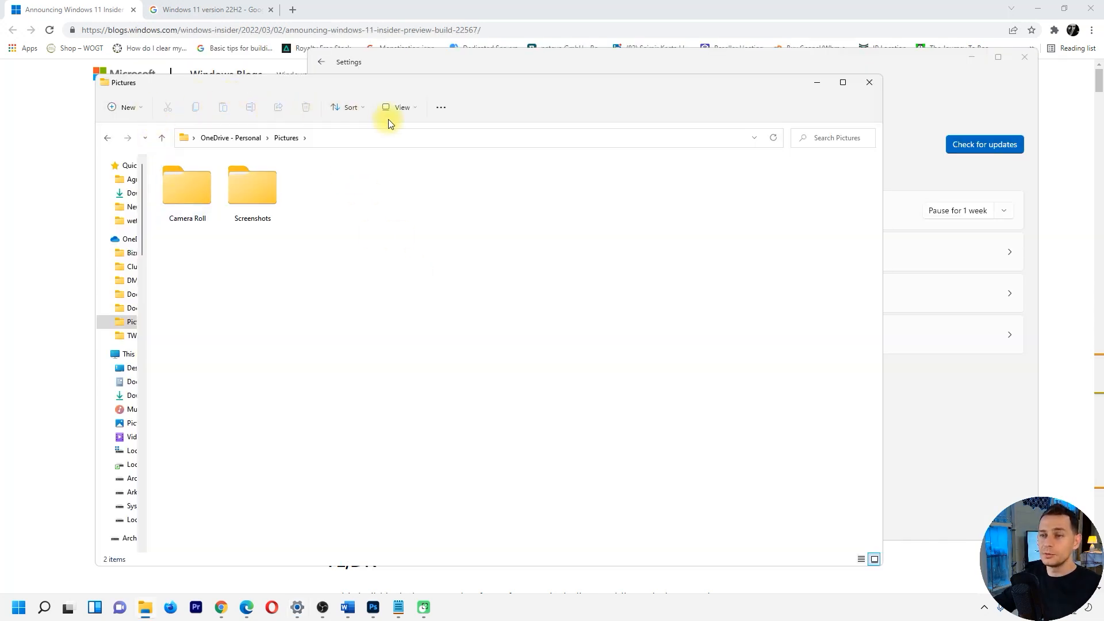
mouse_move(296, 112)
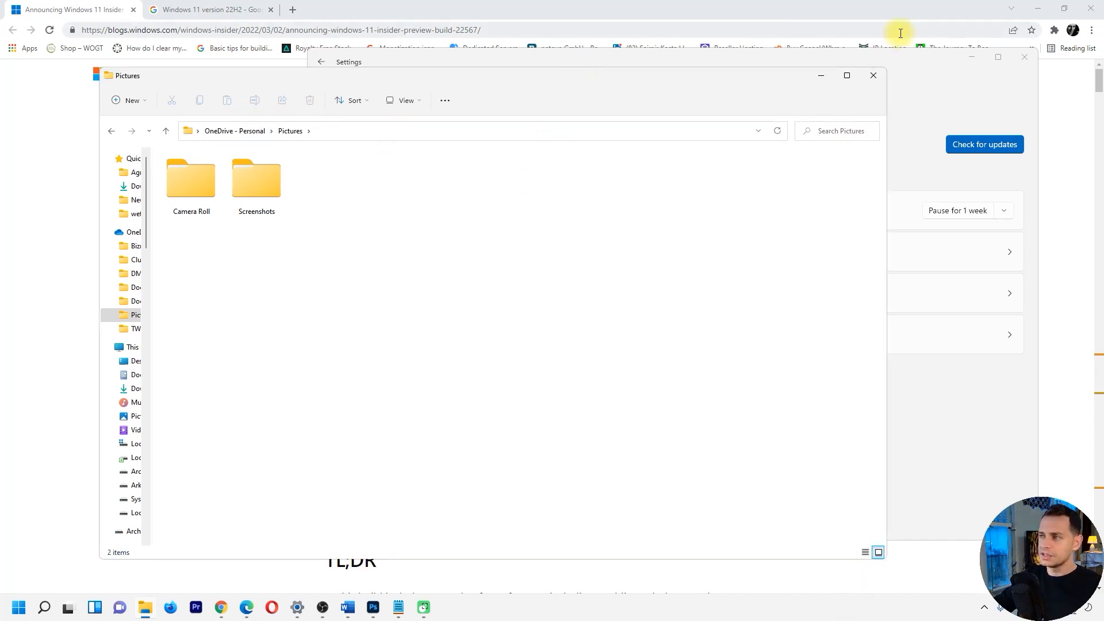
Drag the Screenshots folder from Pictures onto a taskbar app, where the drop is refused
drag(255, 179, 427, 510)
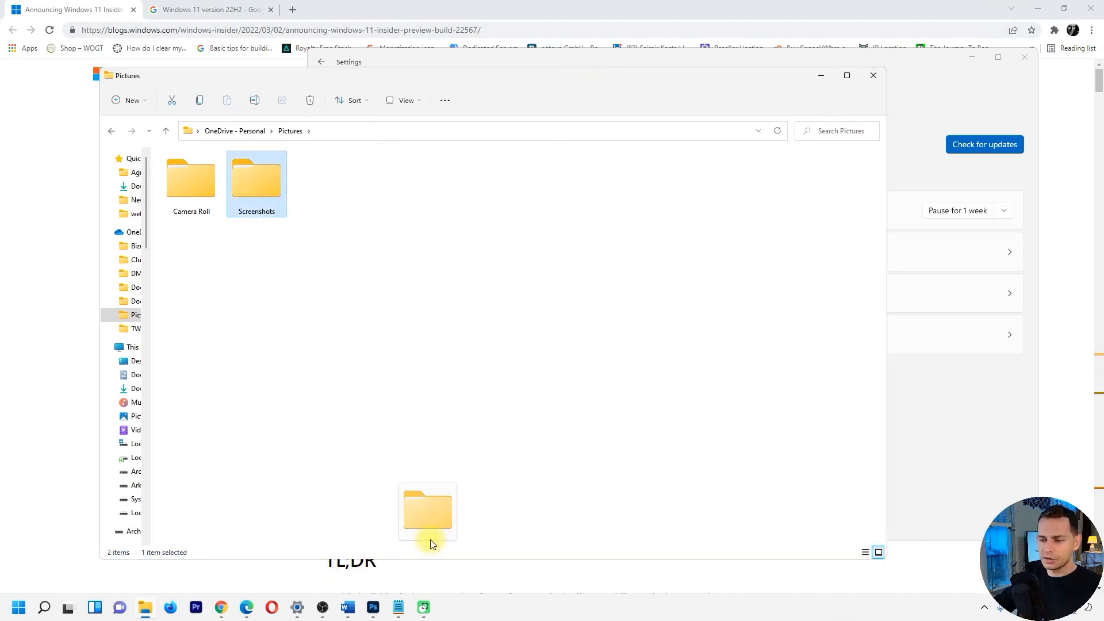
drag(427, 511, 468, 587)
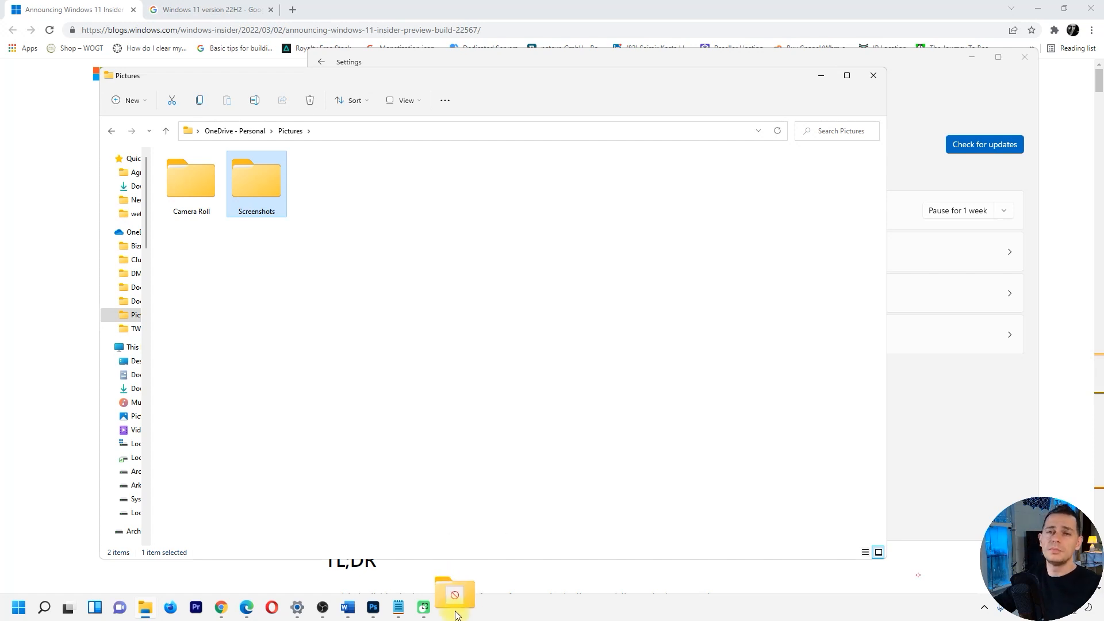
drag(454, 595, 290, 332)
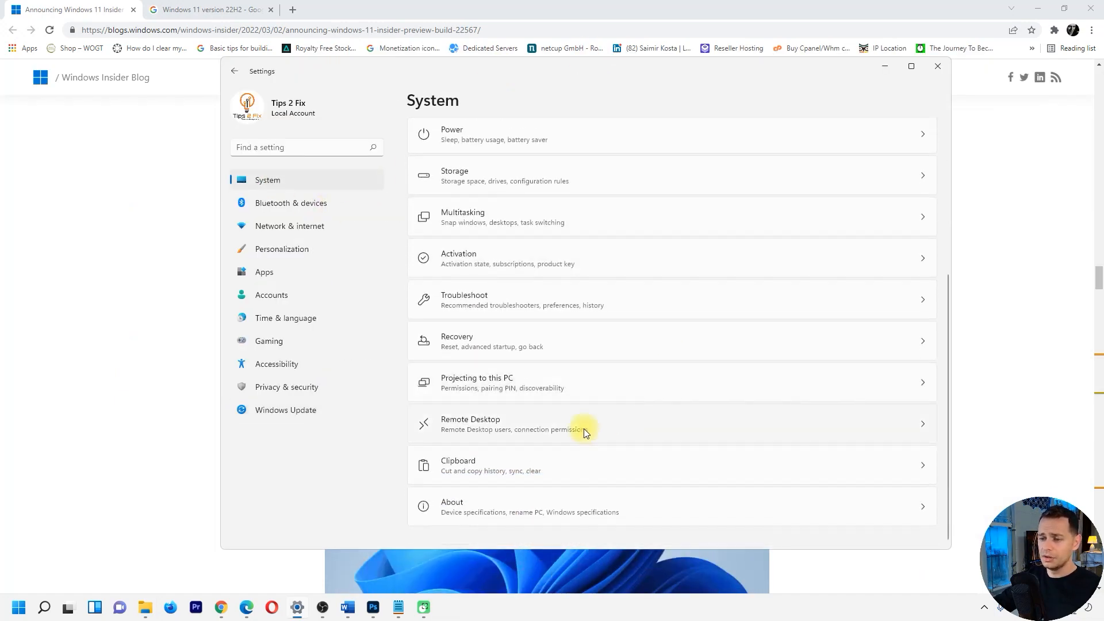
Review About's Windows specifications (Windows 11 Pro, 21H2), then go to Windows Update
click(451, 505)
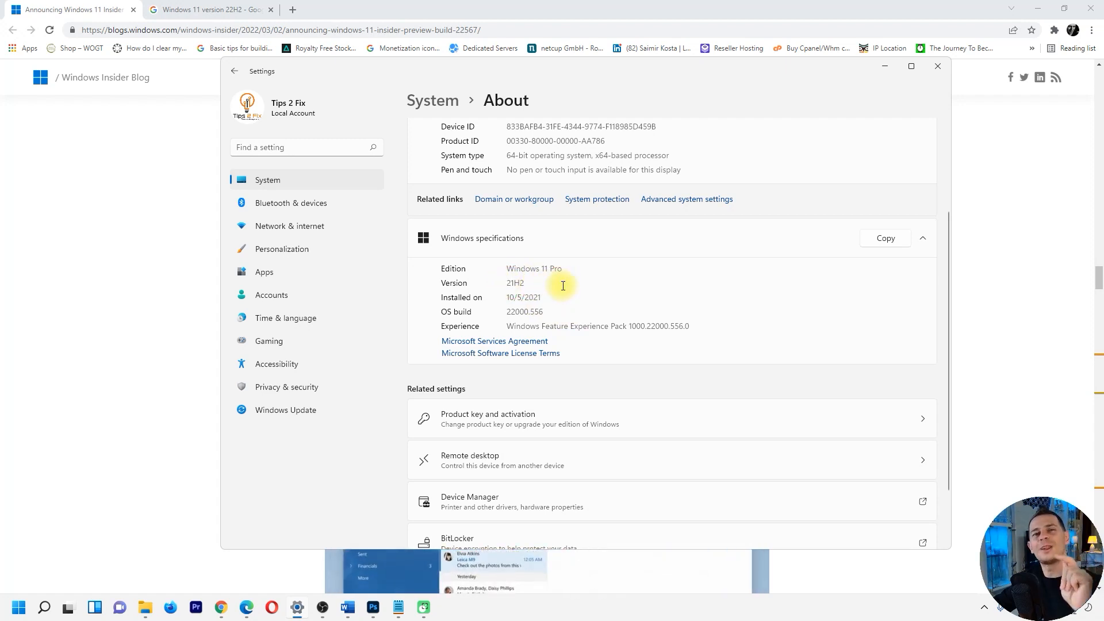
scroll(down, 3)
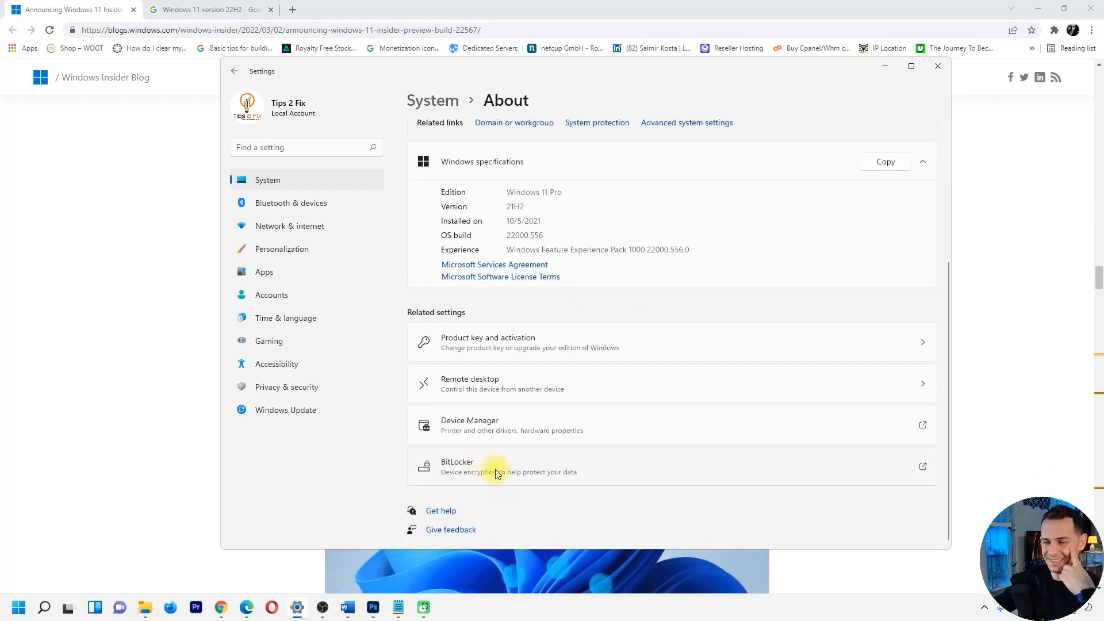
click(285, 410)
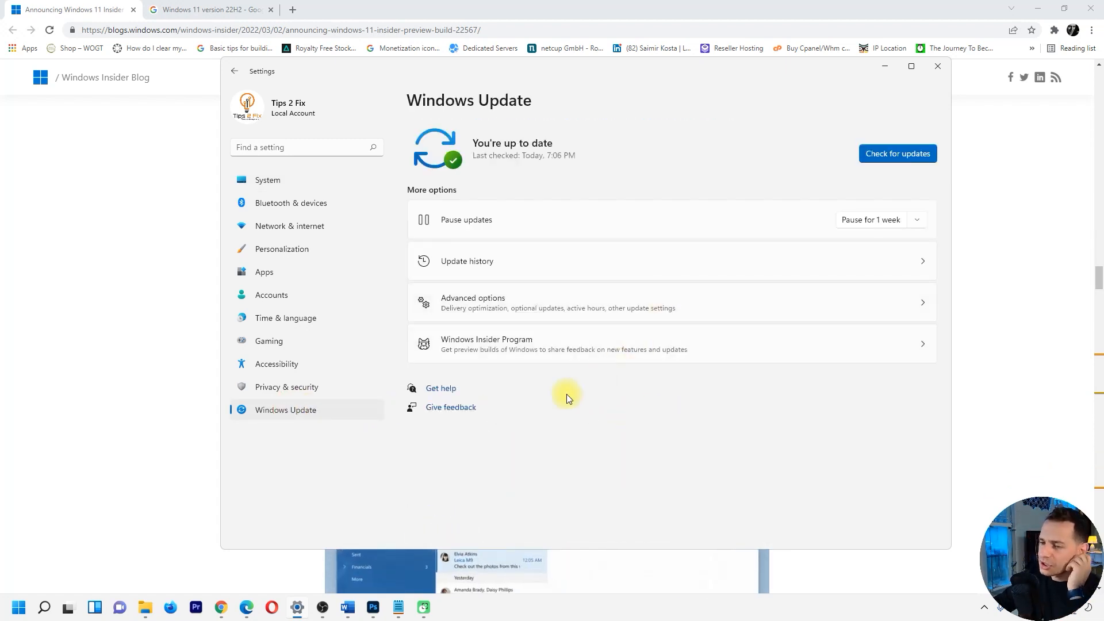
Start joining the Windows Insider Program and link the existing Microsoft account
click(669, 343)
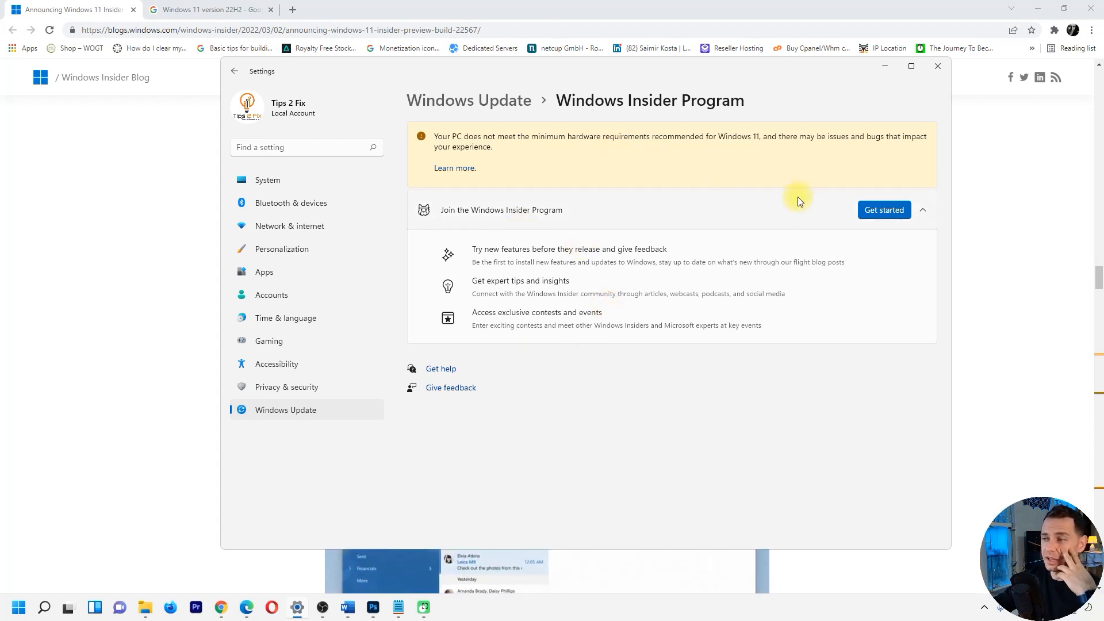
click(884, 210)
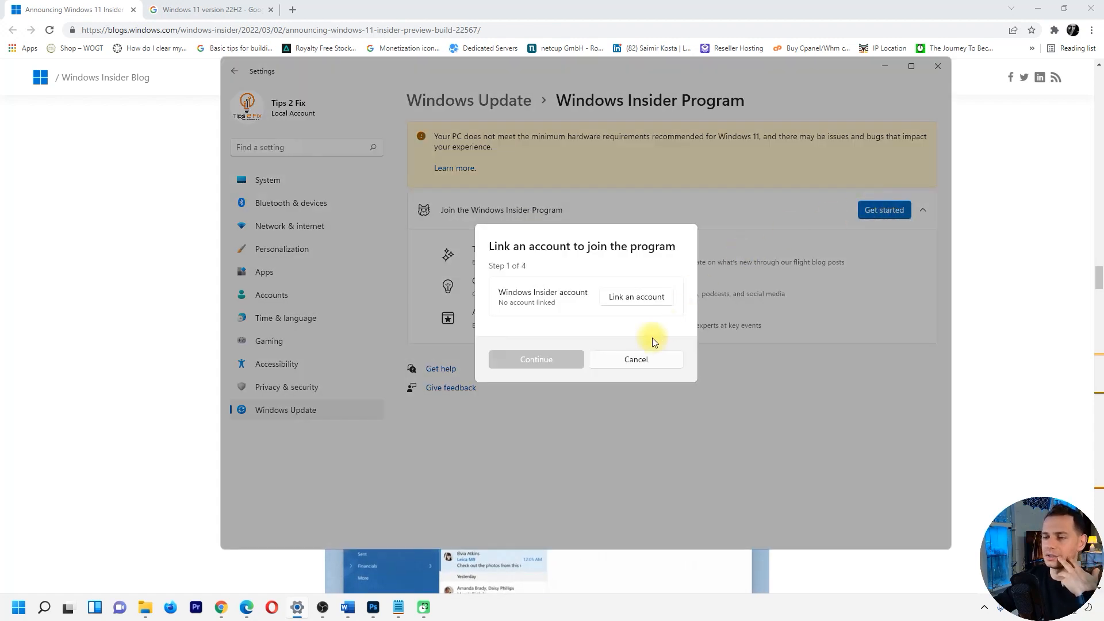
click(634, 358)
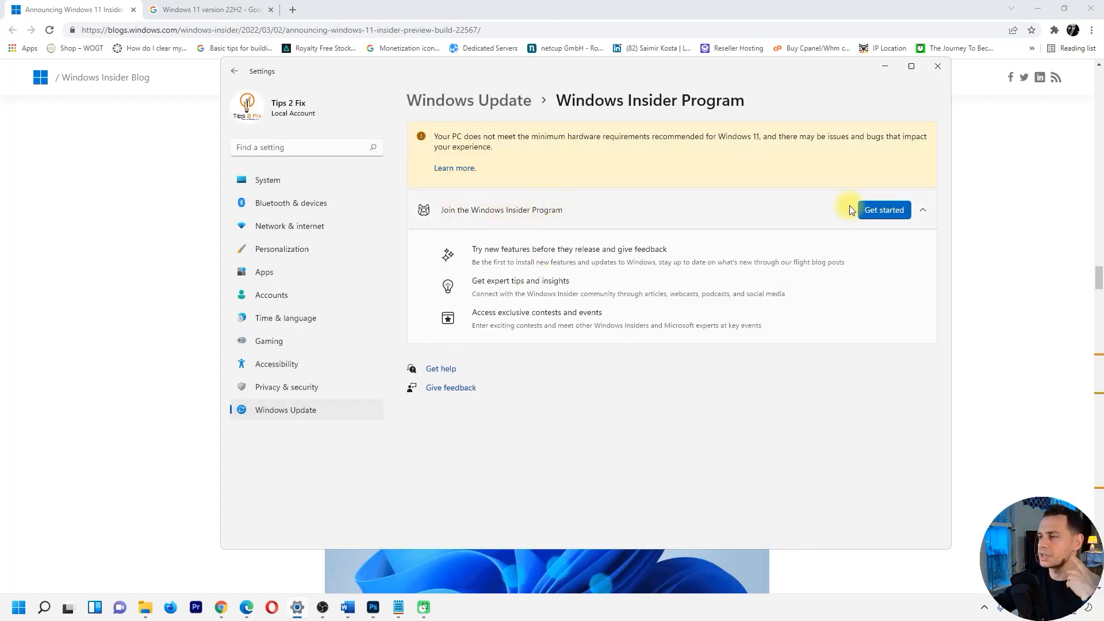
click(884, 210)
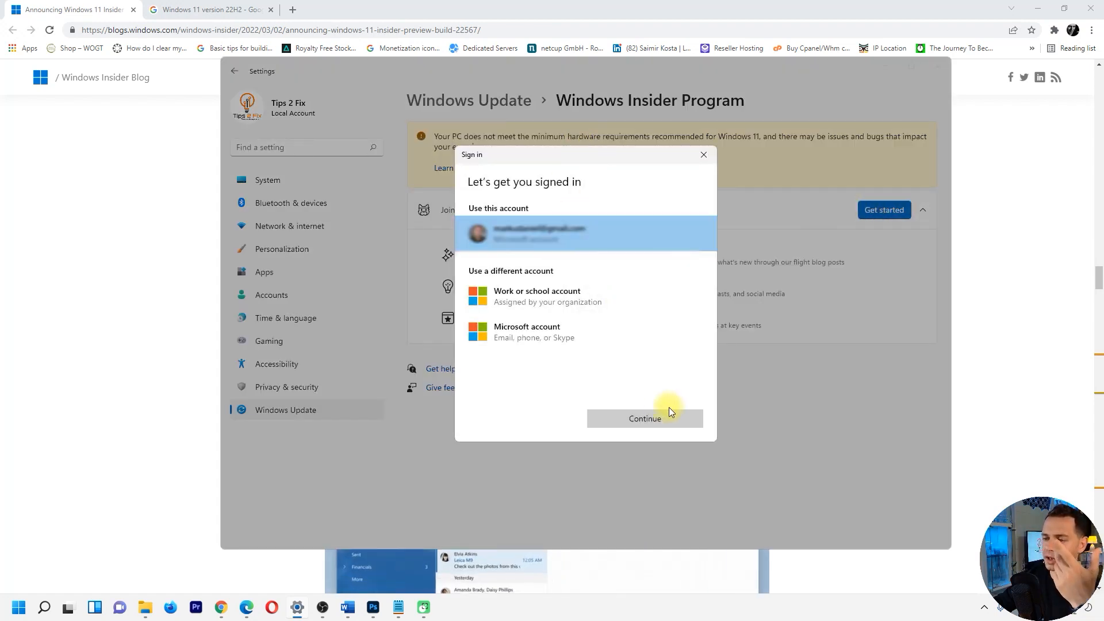
click(643, 418)
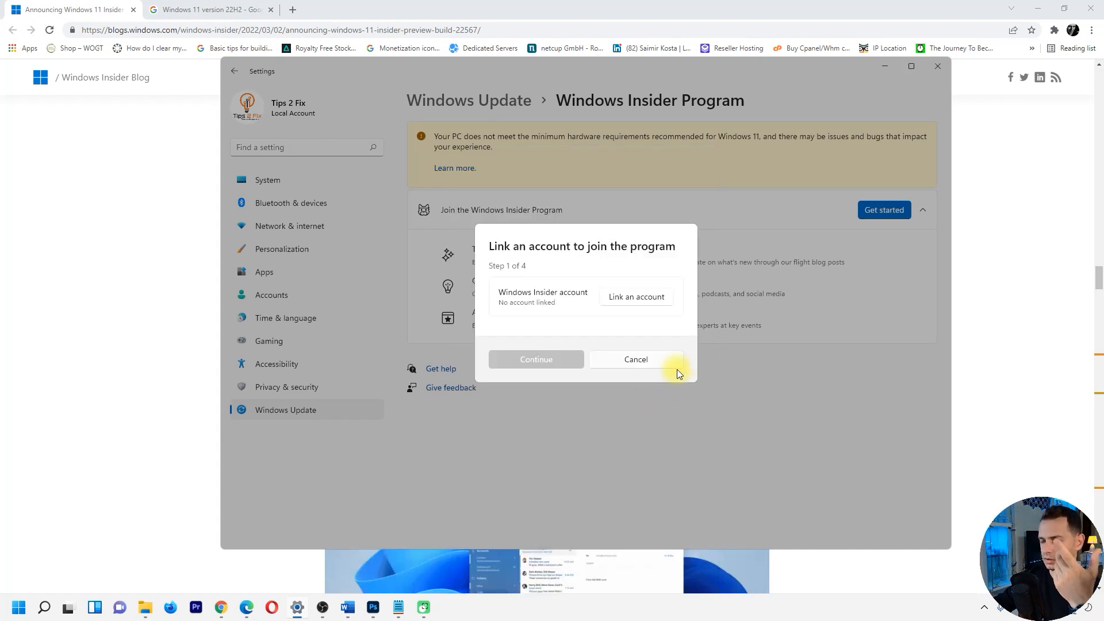
click(535, 358)
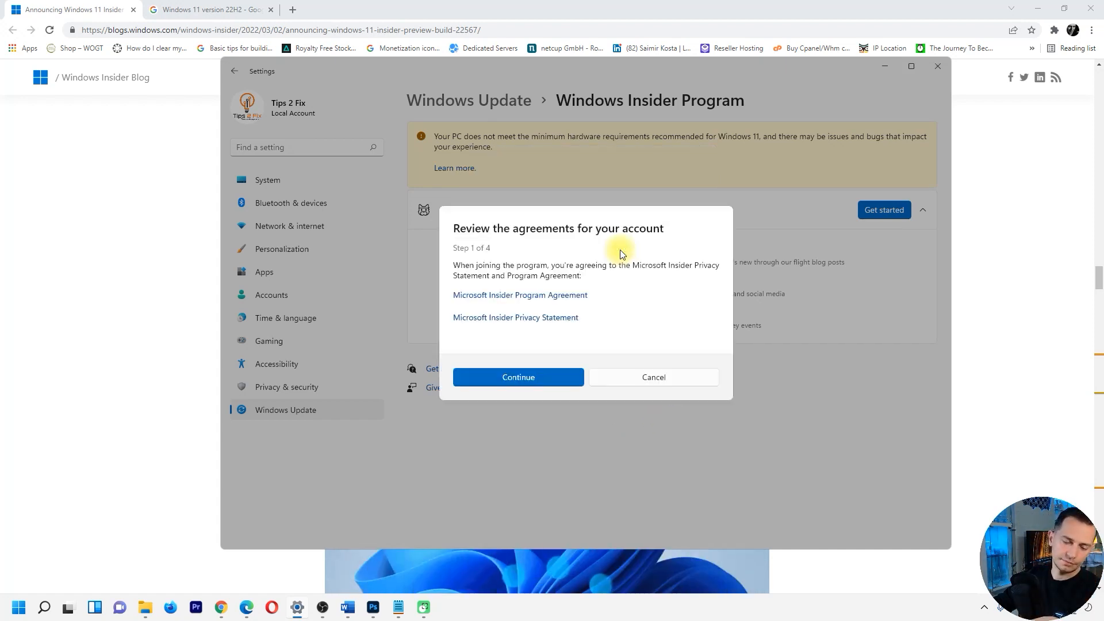
Accept the account and device agreements and restart the computer to finish joining
click(517, 376)
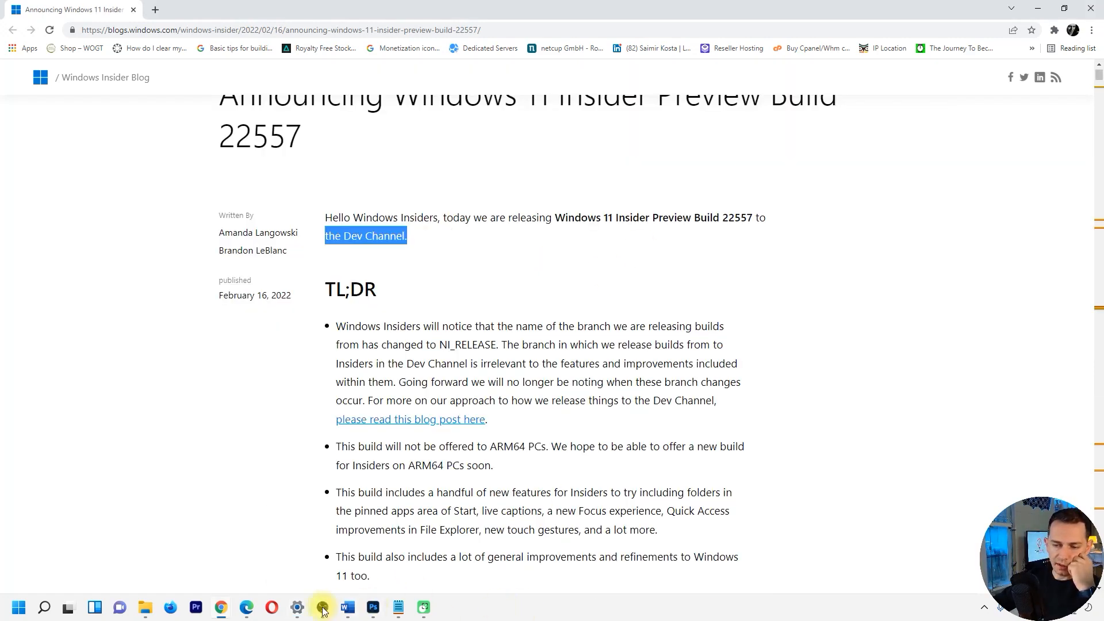
click(322, 607)
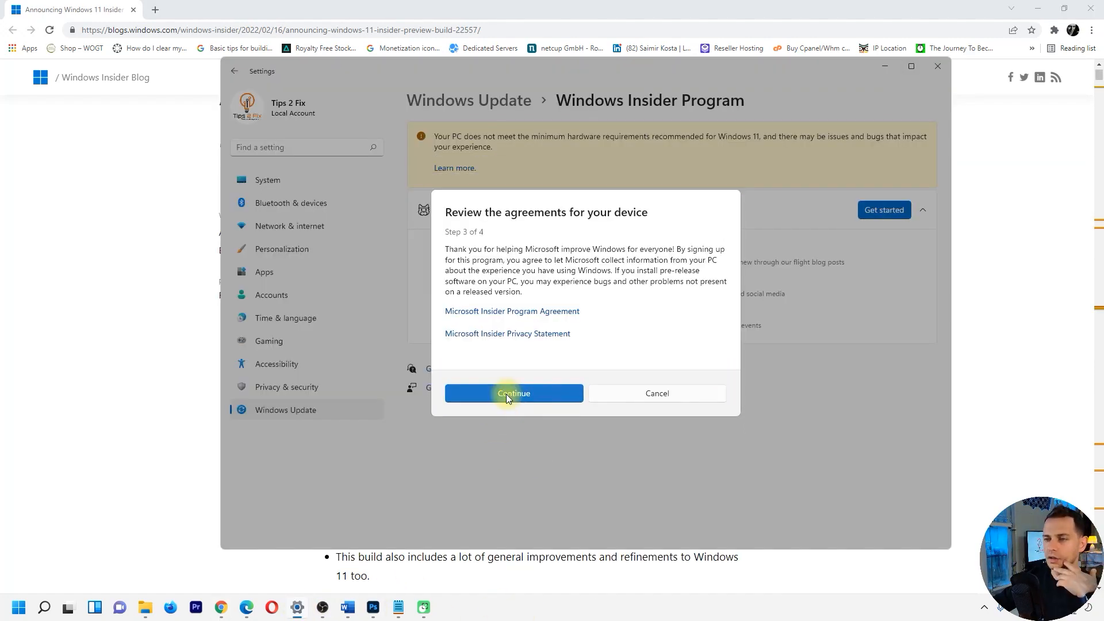
click(513, 393)
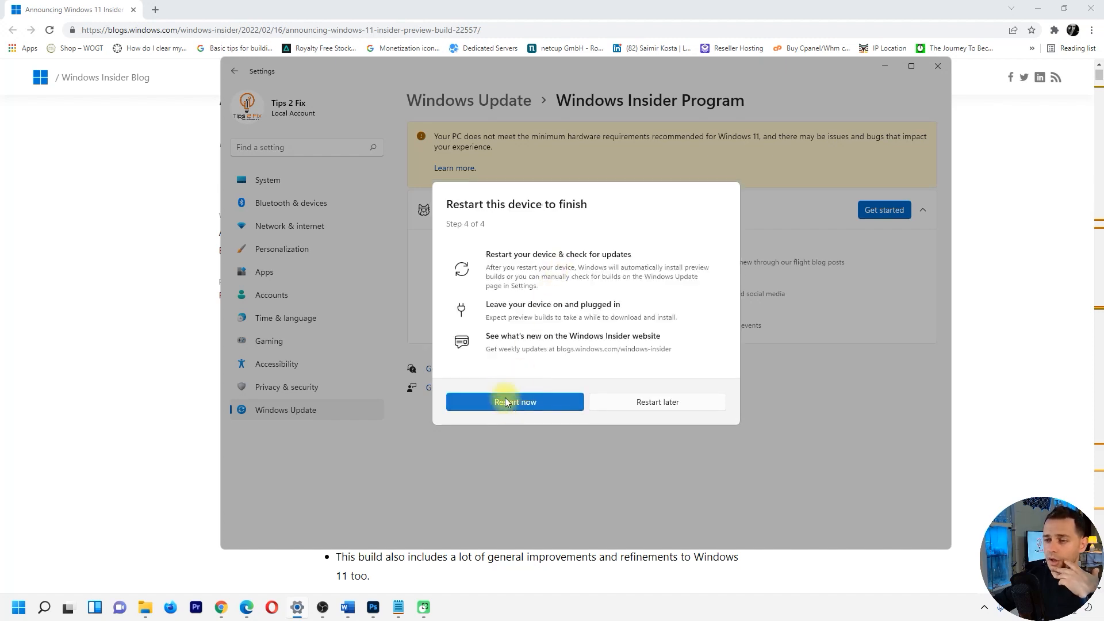
mouse_move(524, 415)
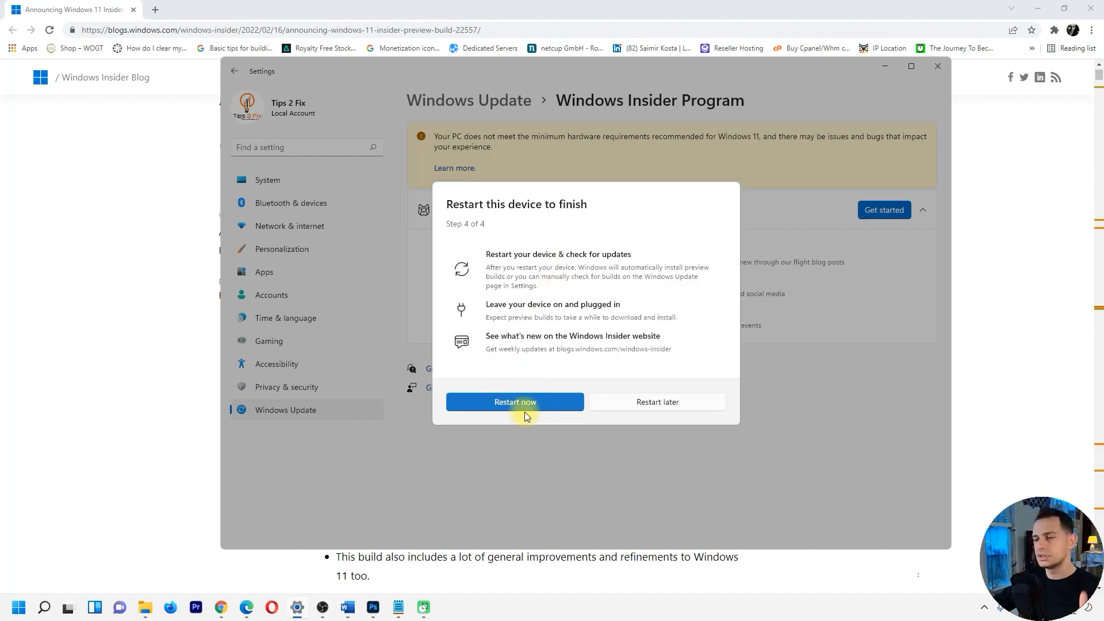
click(514, 401)
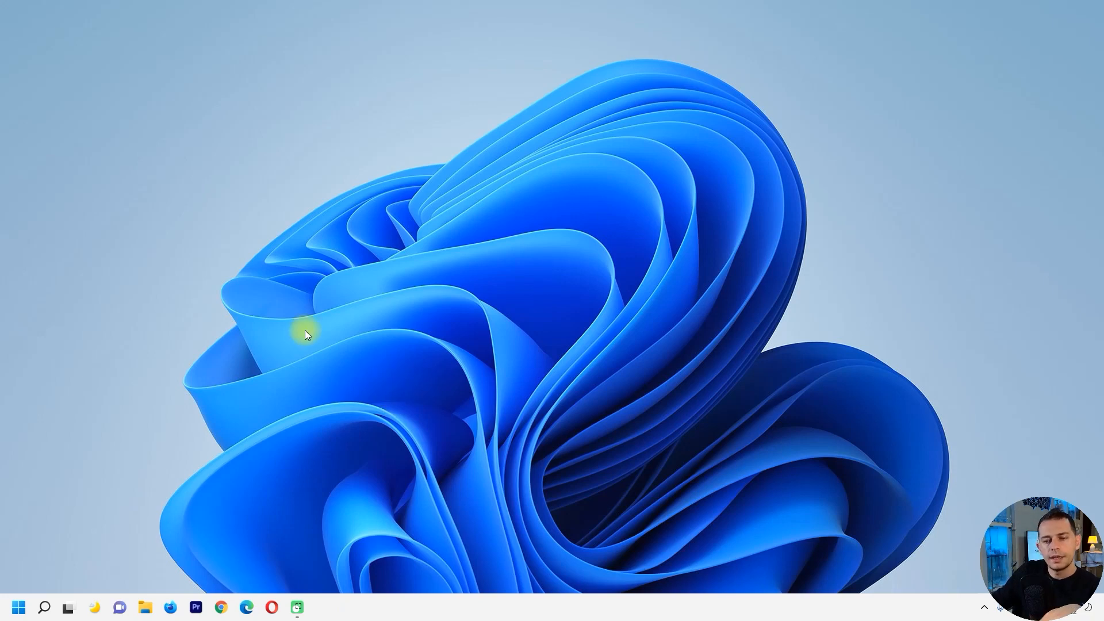
Reopen Settings after the restart and go to the Windows Insider Program page
click(17, 606)
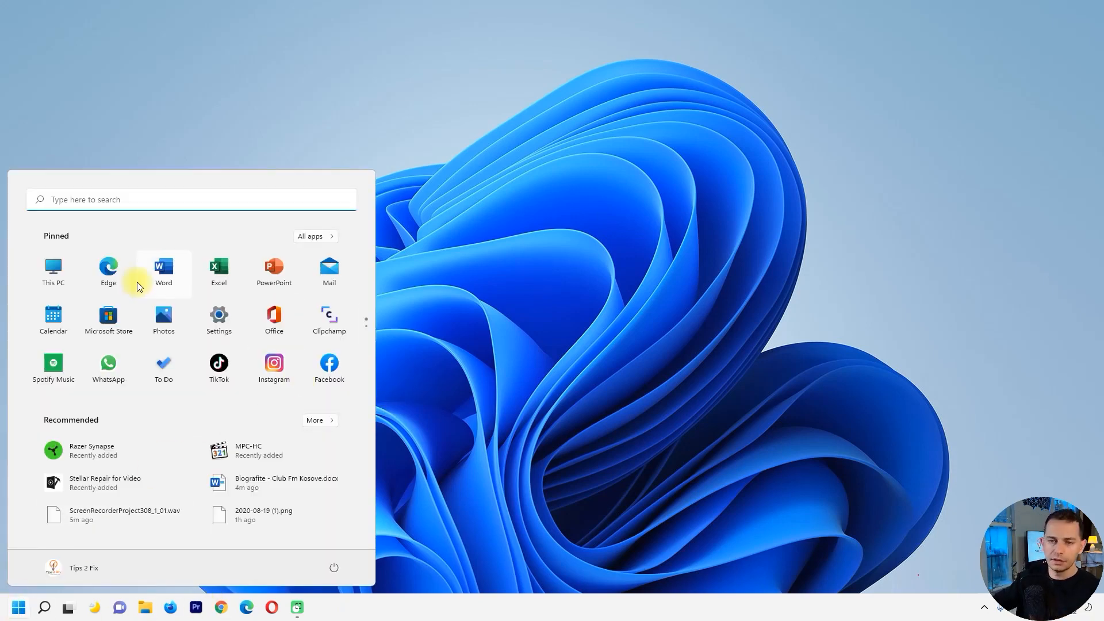
click(219, 320)
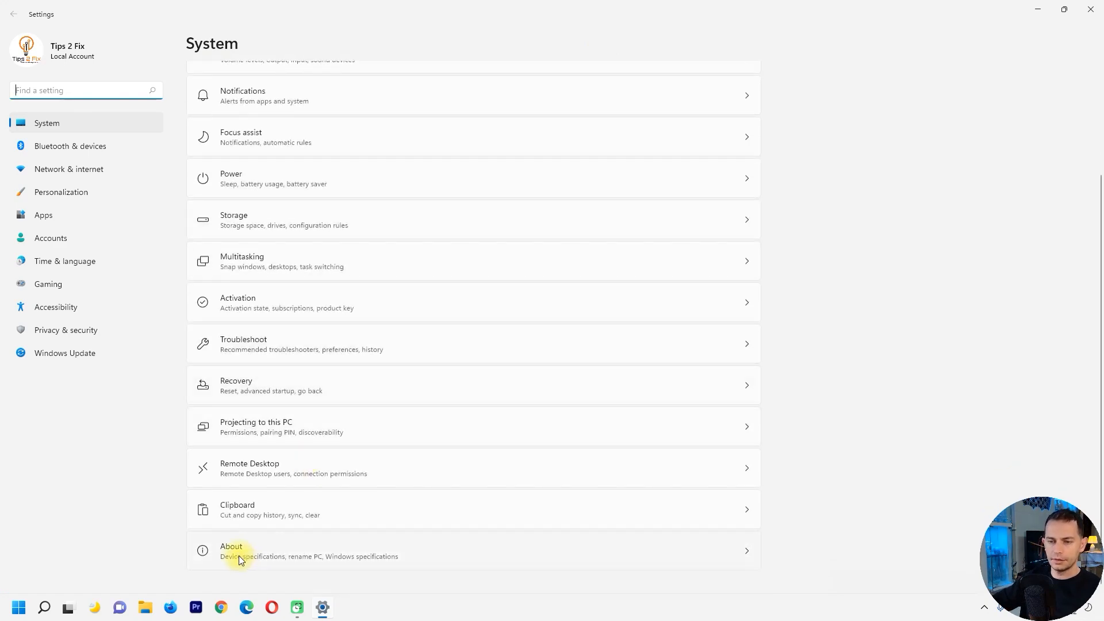
click(240, 551)
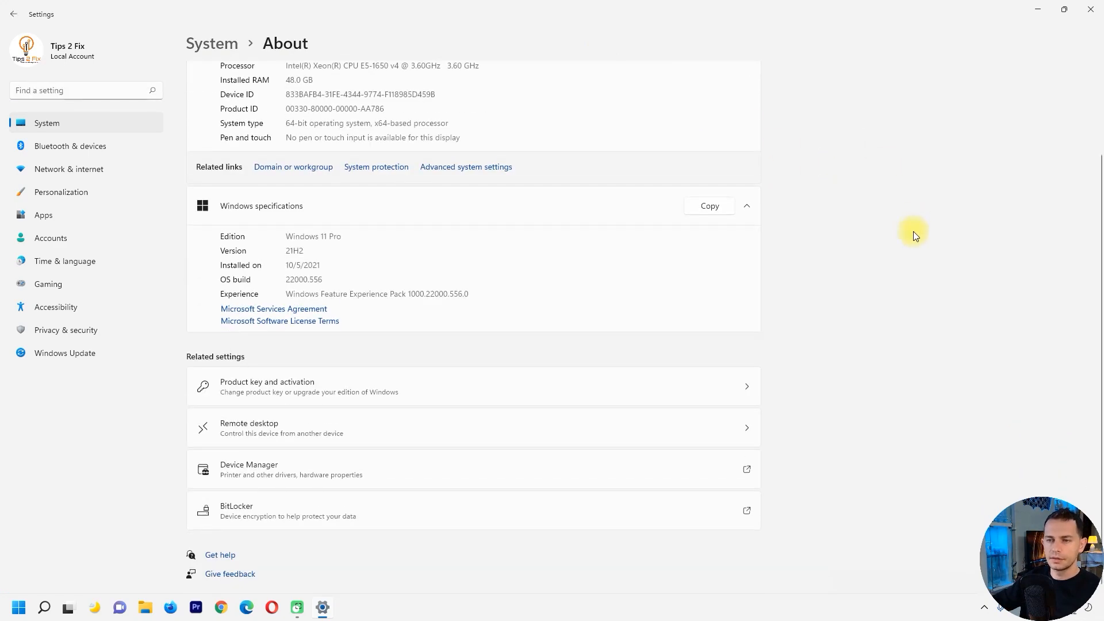
click(64, 352)
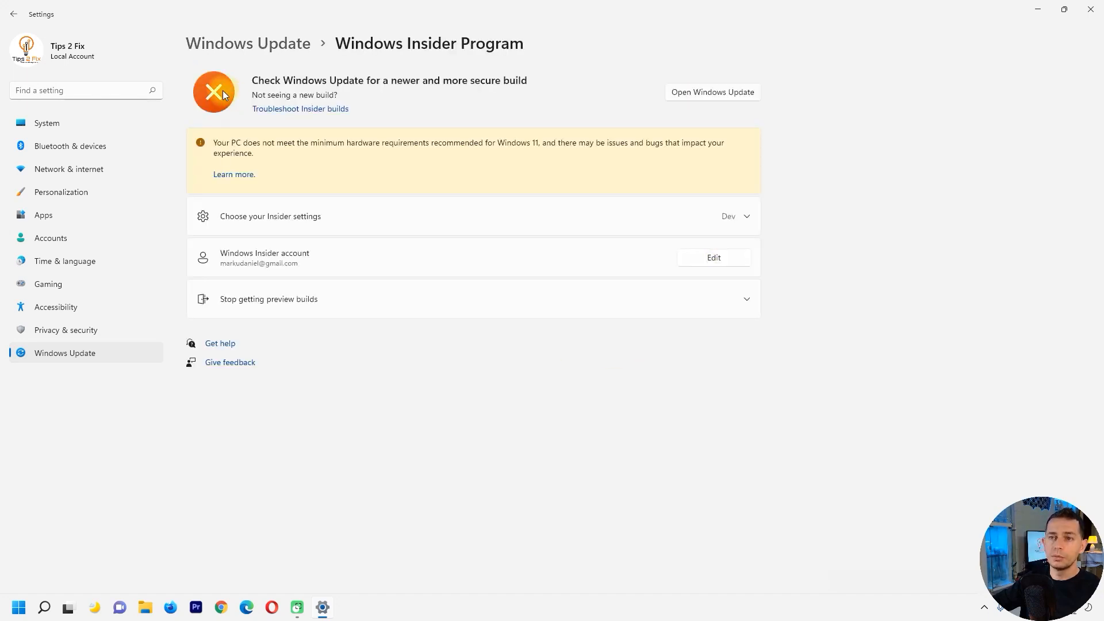
mouse_move(200, 88)
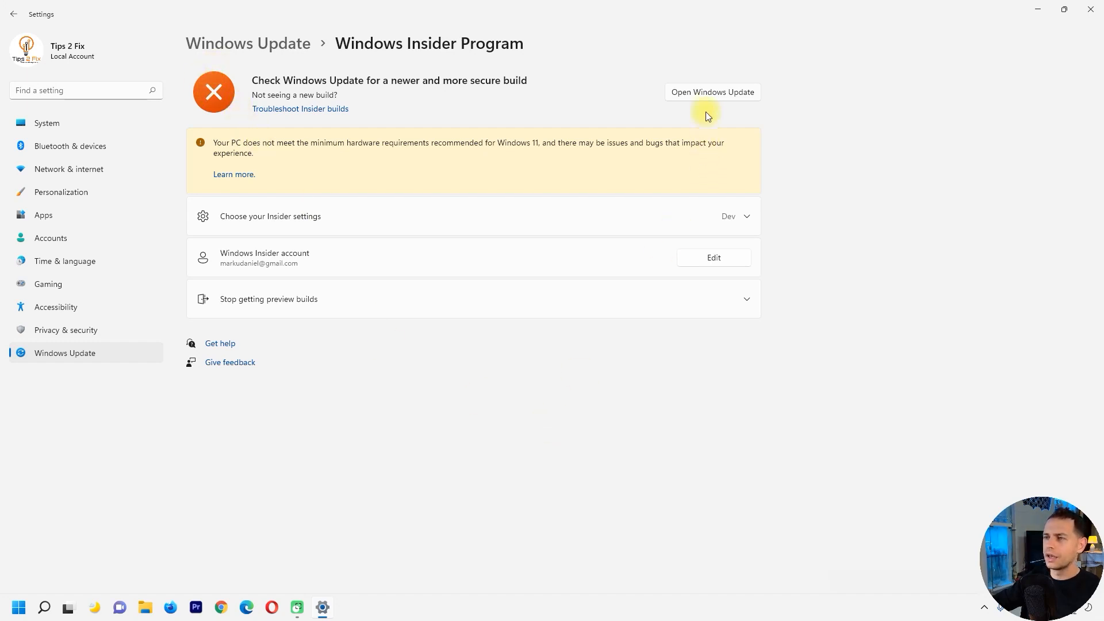
mouse_move(397, 231)
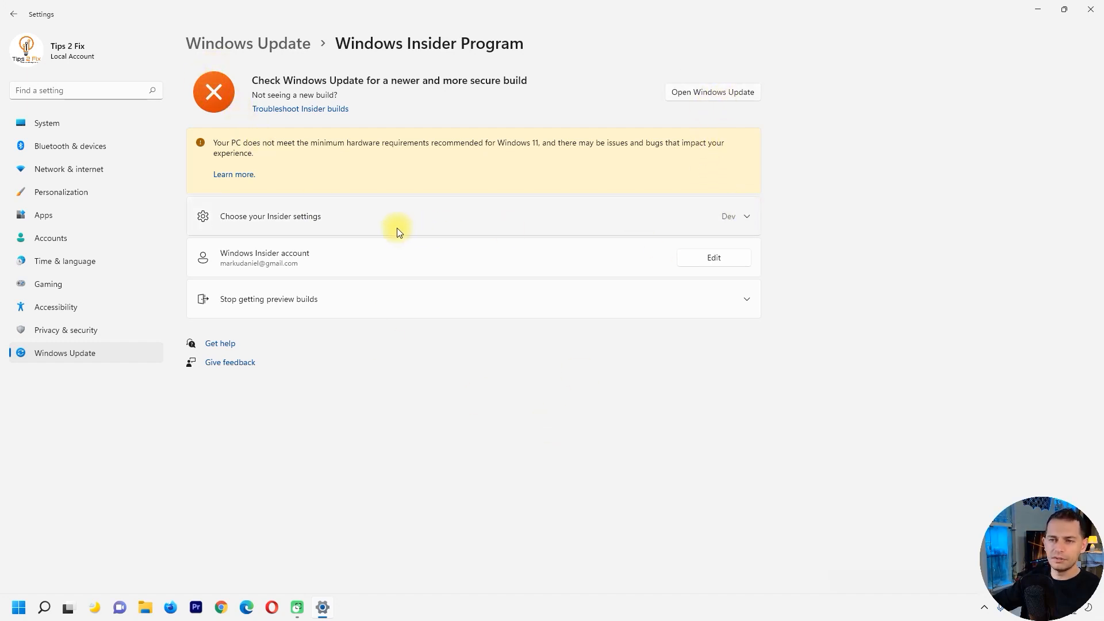
Check the Insider channel options (Dev channel) and return to Windows Update with build 22572.1 downloading
click(270, 216)
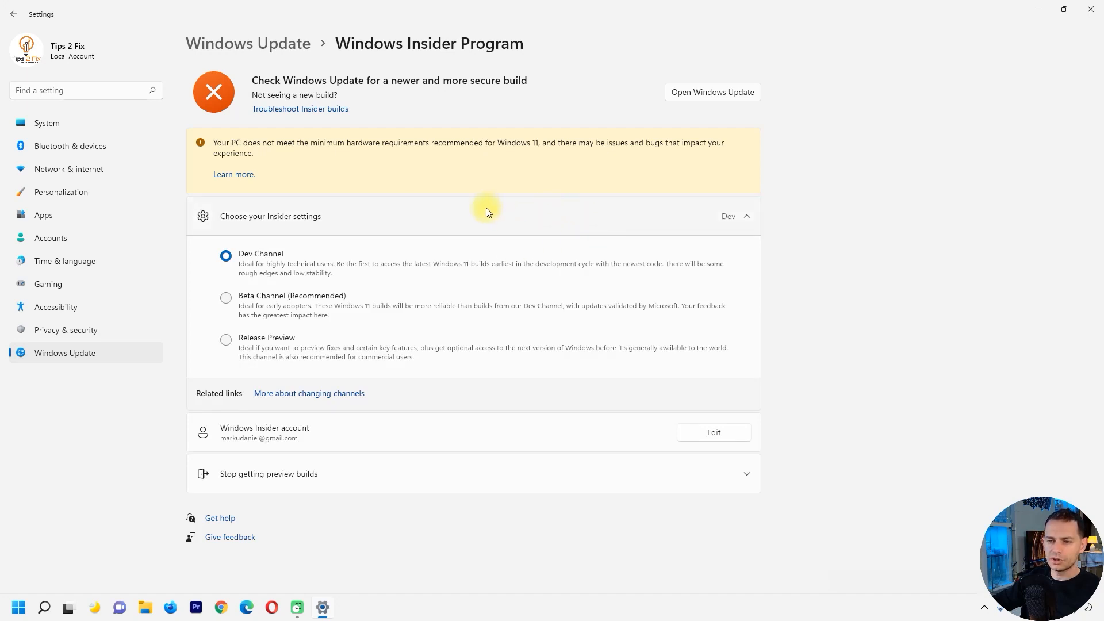
click(745, 216)
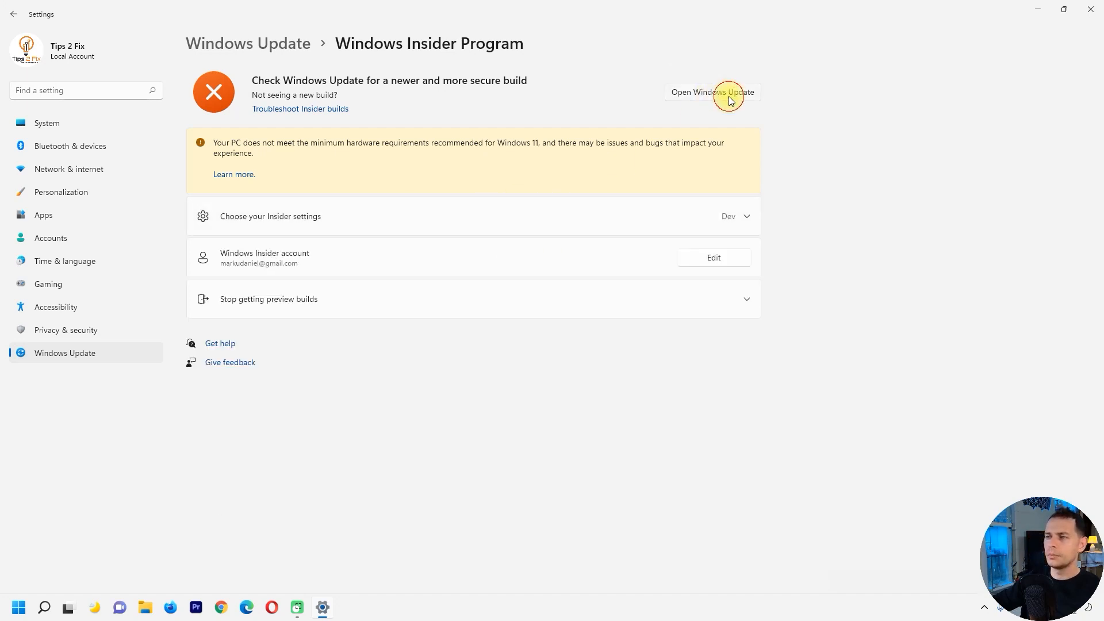
click(712, 91)
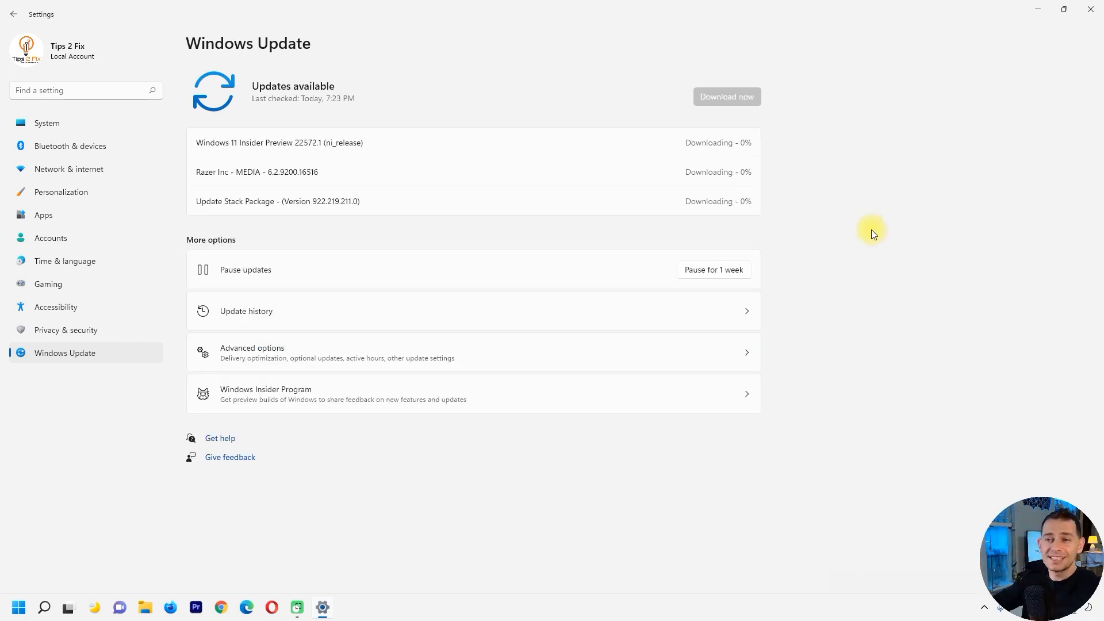
mouse_move(216, 157)
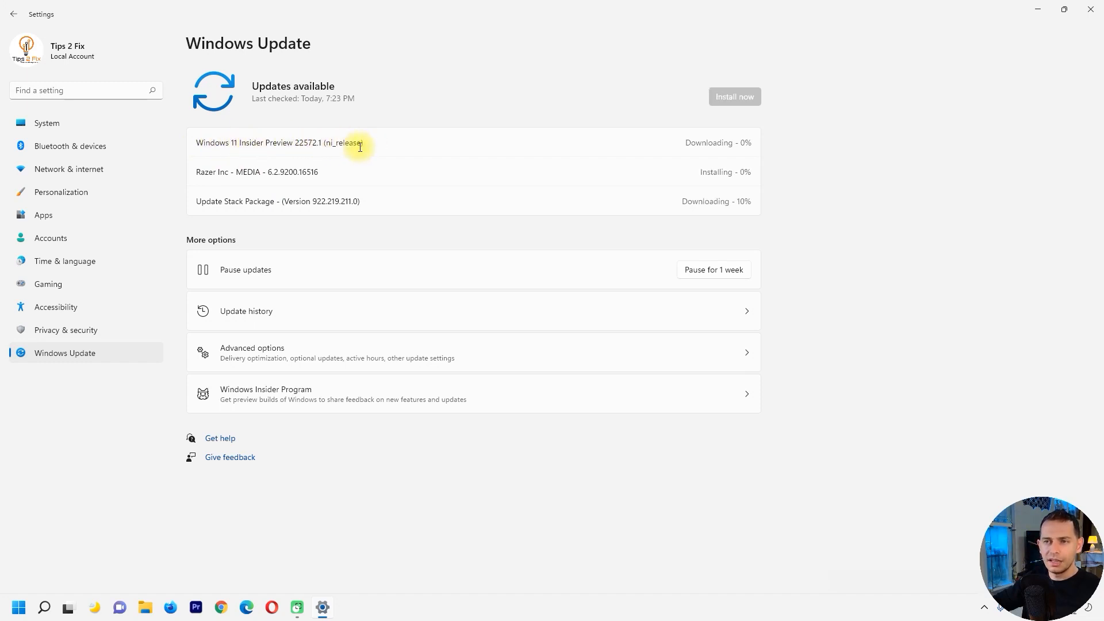
Copy the Insider Preview build name and reopen the Settings app
drag(263, 142, 364, 142)
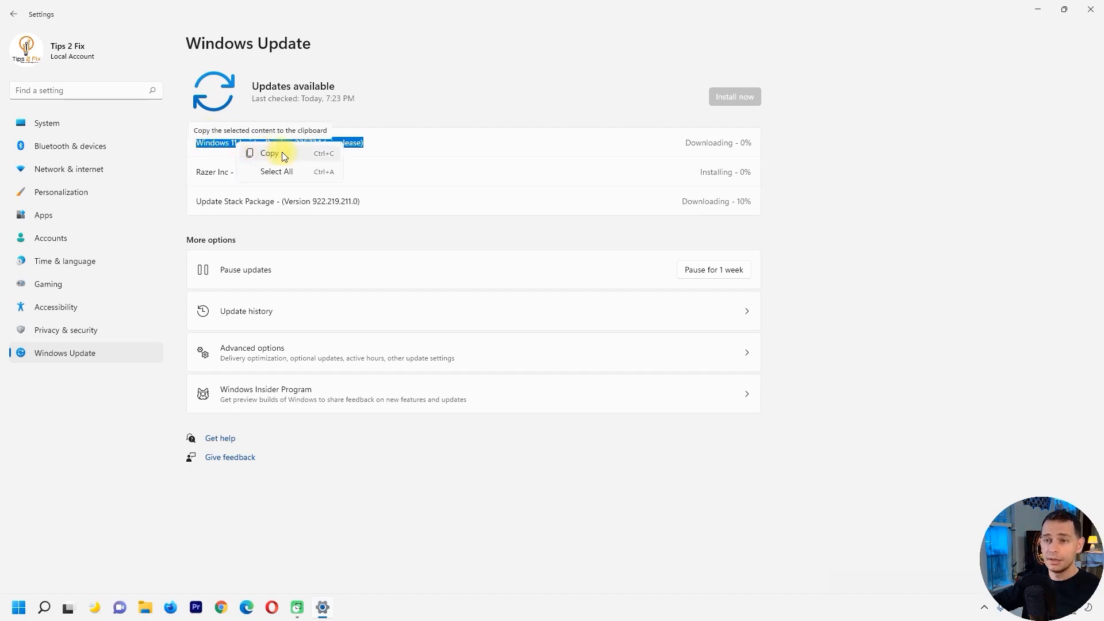
click(17, 606)
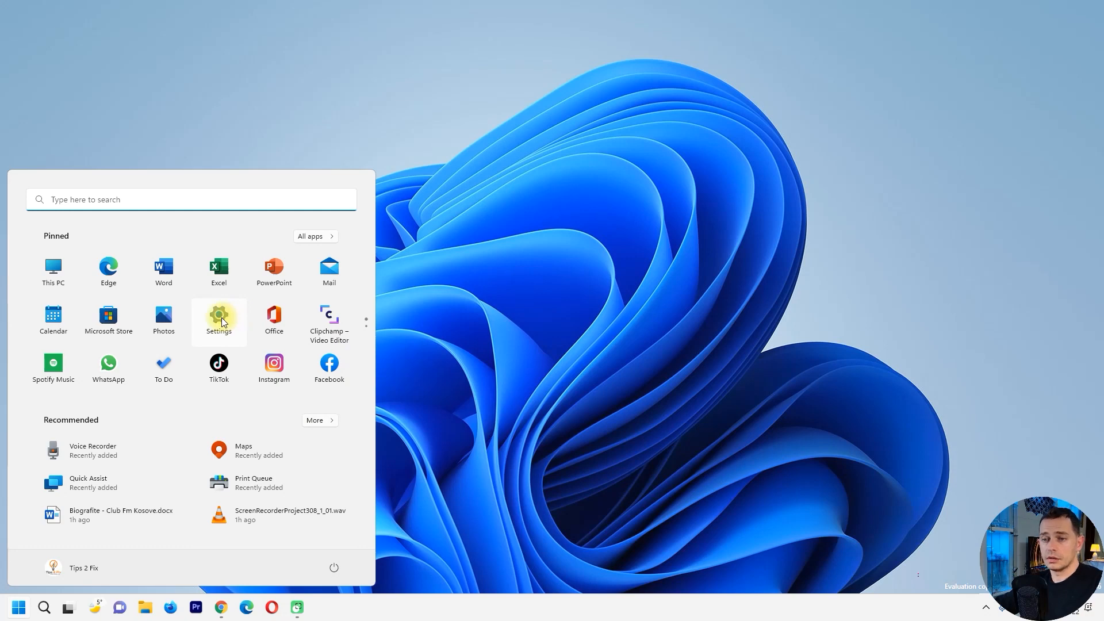
click(219, 321)
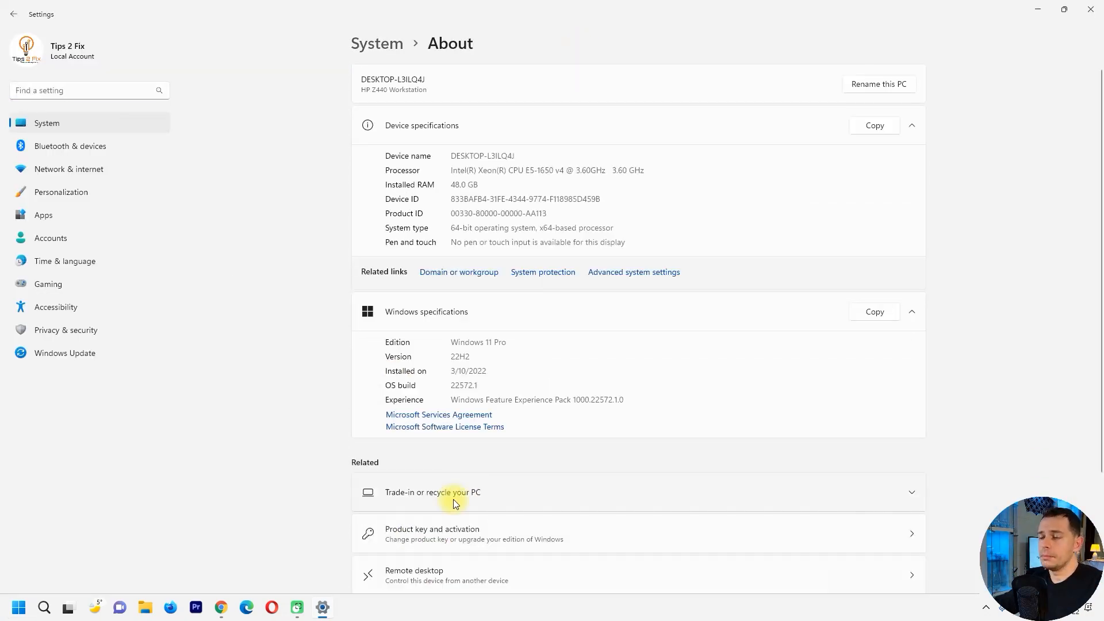
On the About page, select the Windows version value 22H2 alongside OS build 22572.1
scroll(down, 3)
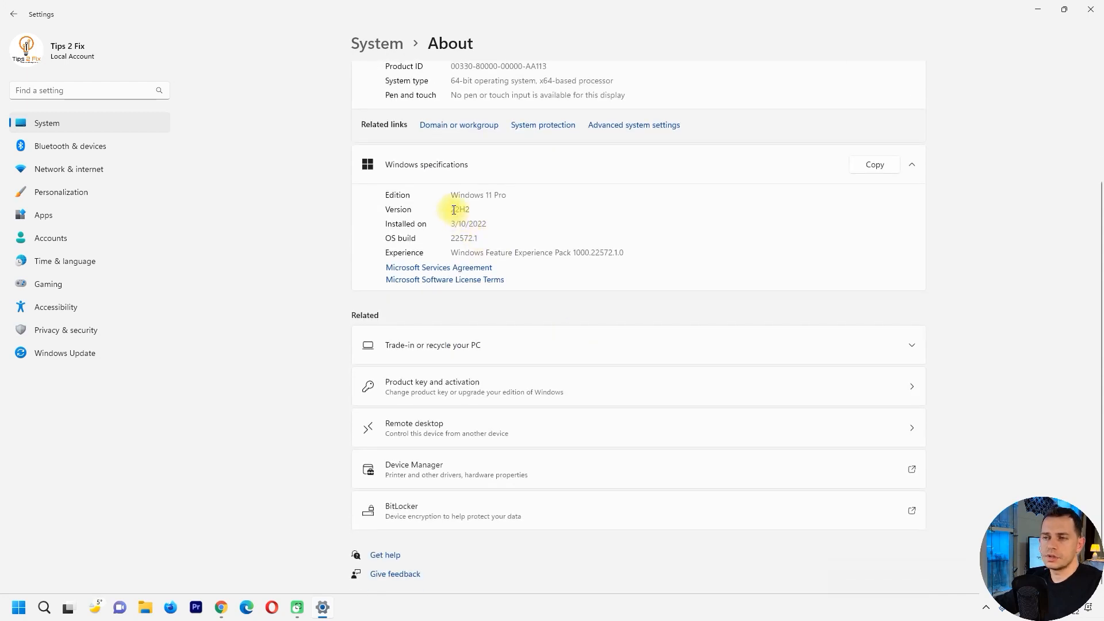
double_click(460, 209)
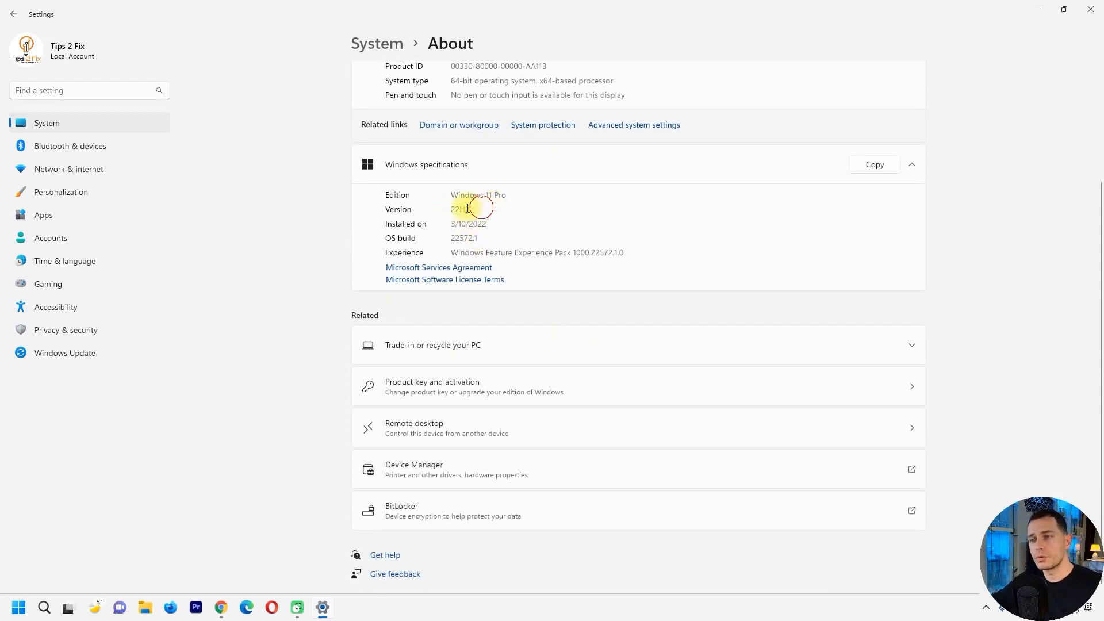
double_click(460, 210)
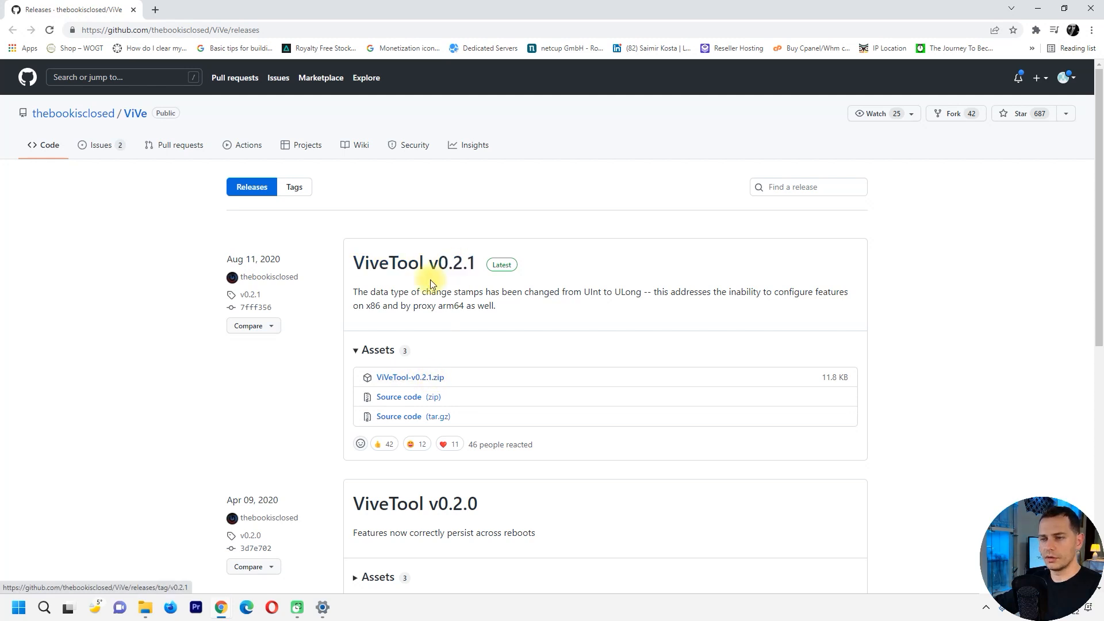
mouse_move(414, 263)
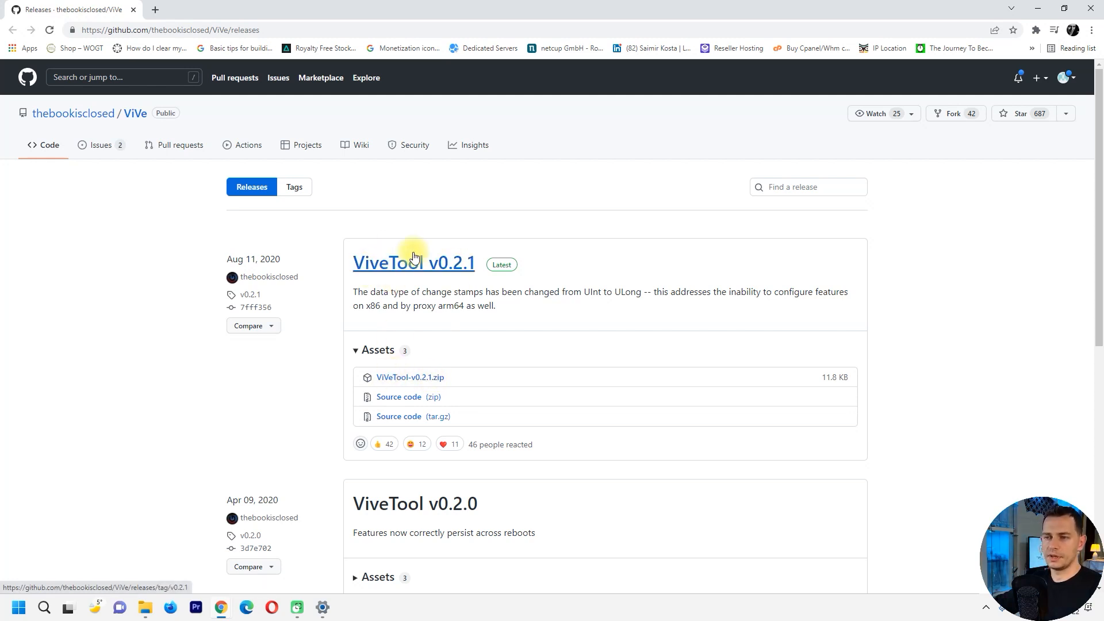
Open the ViveTool v0.2.1 release from the ViVe GitHub releases page
click(414, 262)
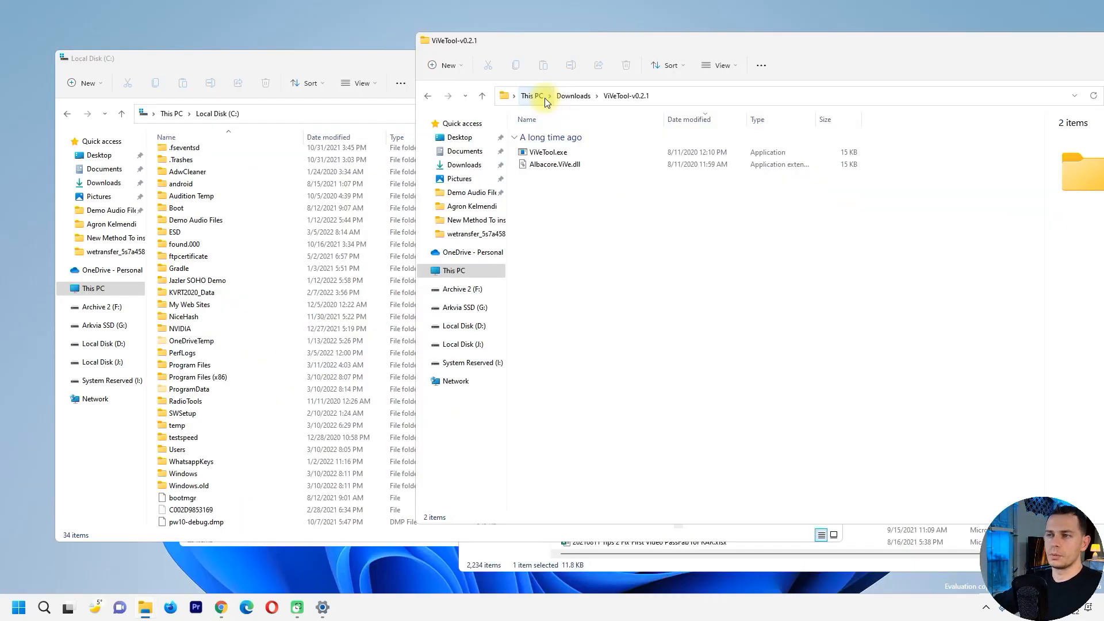
mouse_move(634, 88)
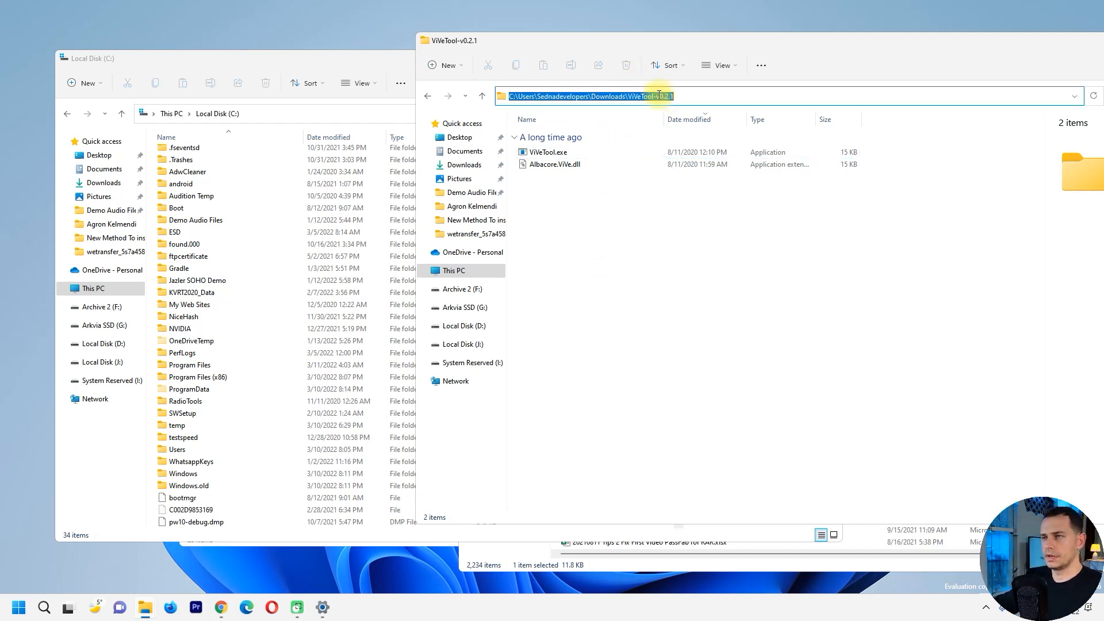
Create a new folder on C: named ViVeTool from the copied release name, trimming the version suffix
key(ctrl+c)
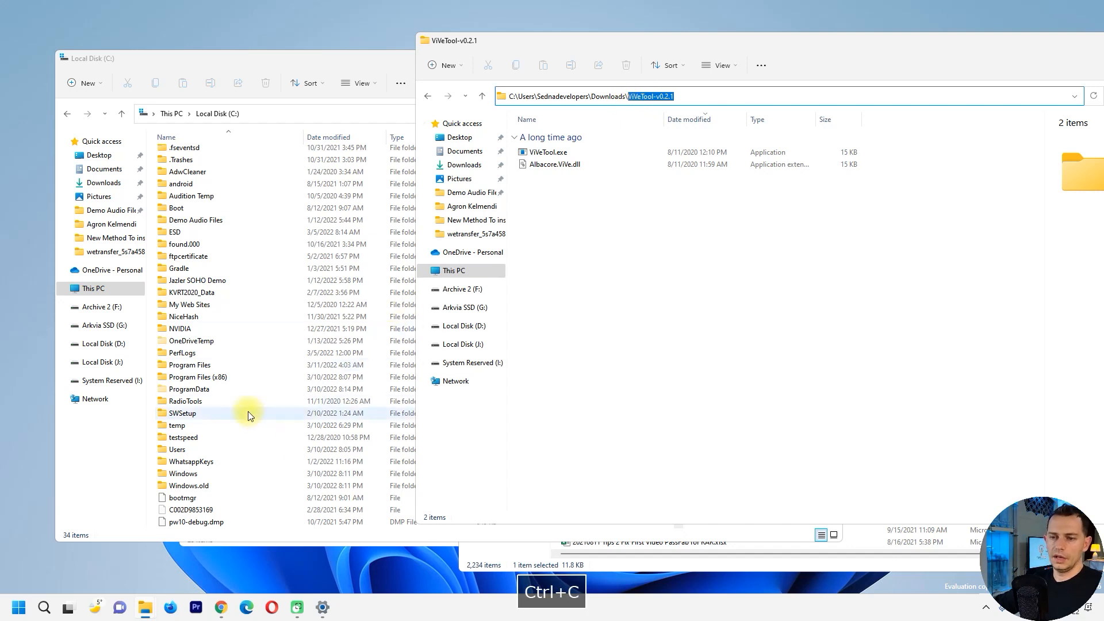
right_click(250, 415)
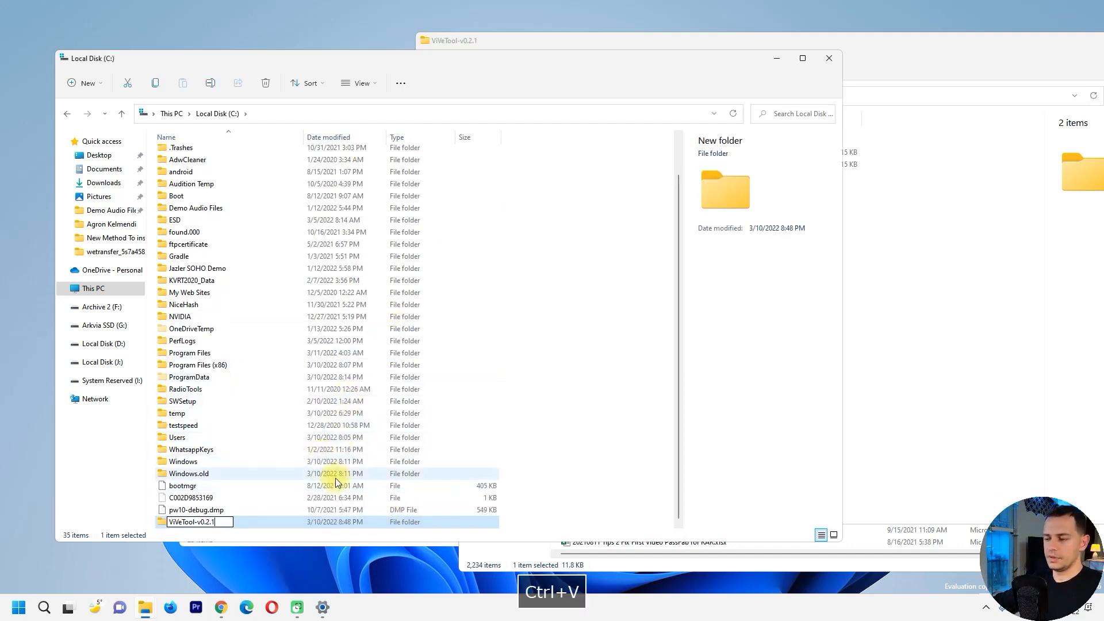
key(Backspace)
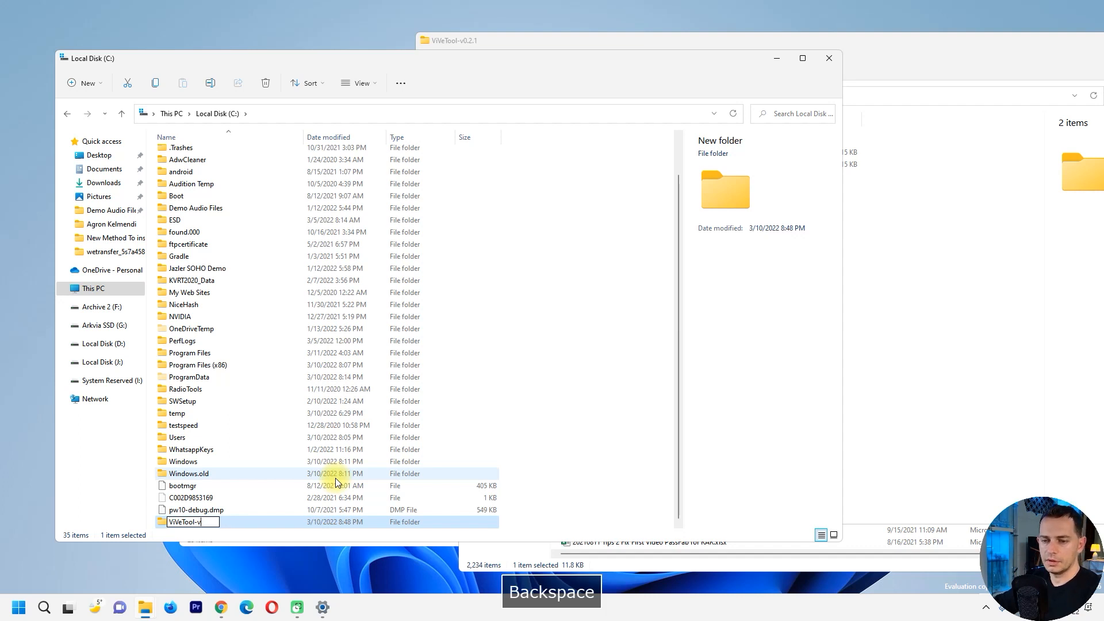
key(Enter)
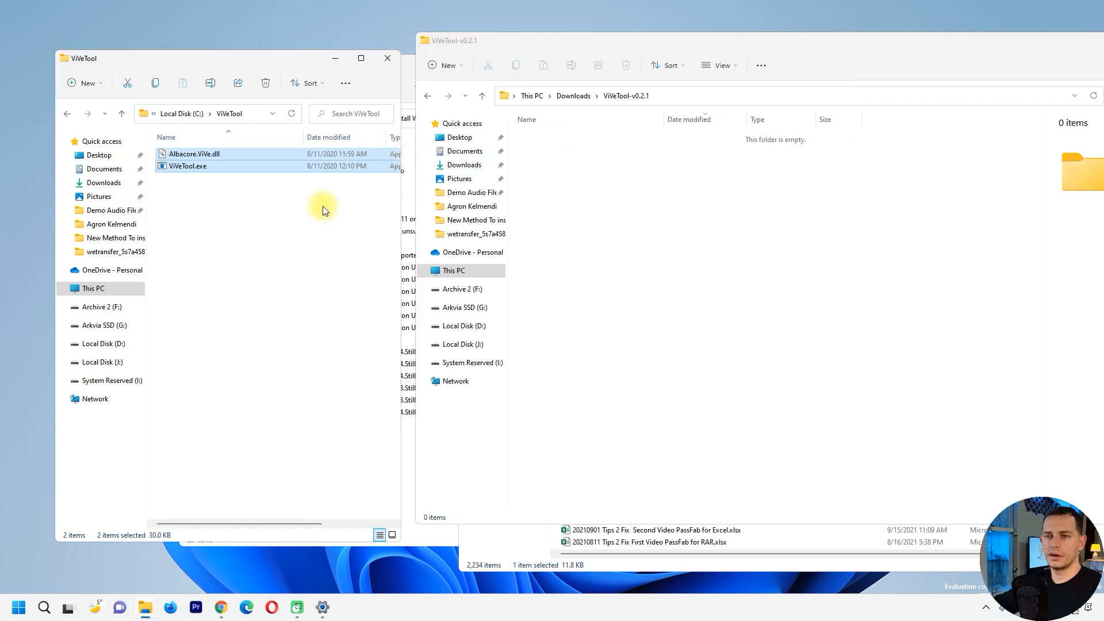
Select the C:\ViVeTool folder path and search Start for cmd
right_click(204, 113)
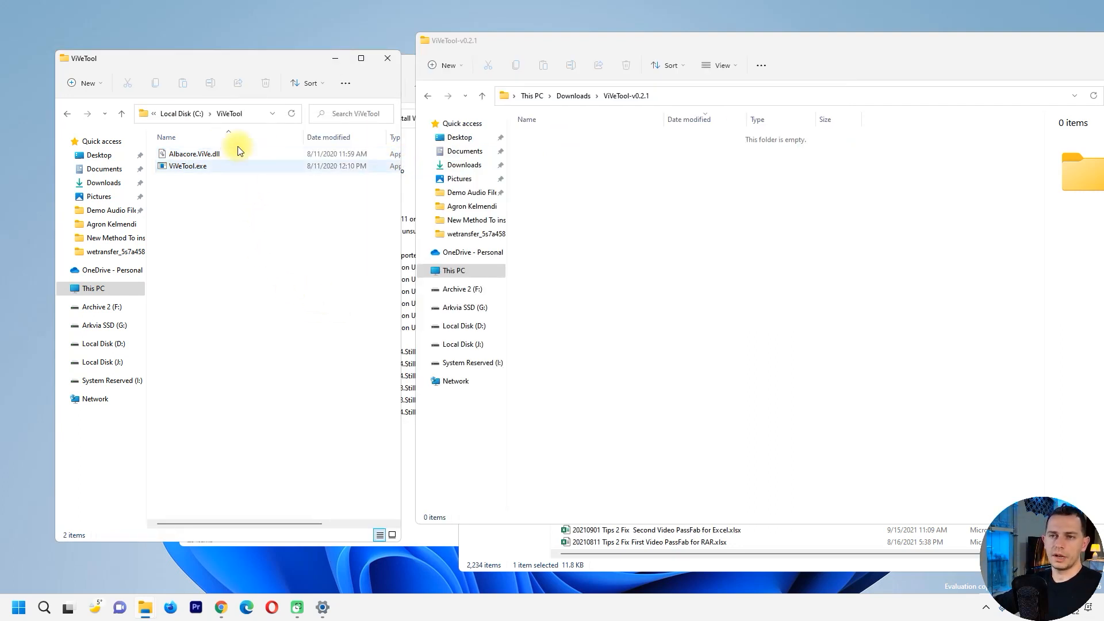
click(211, 114)
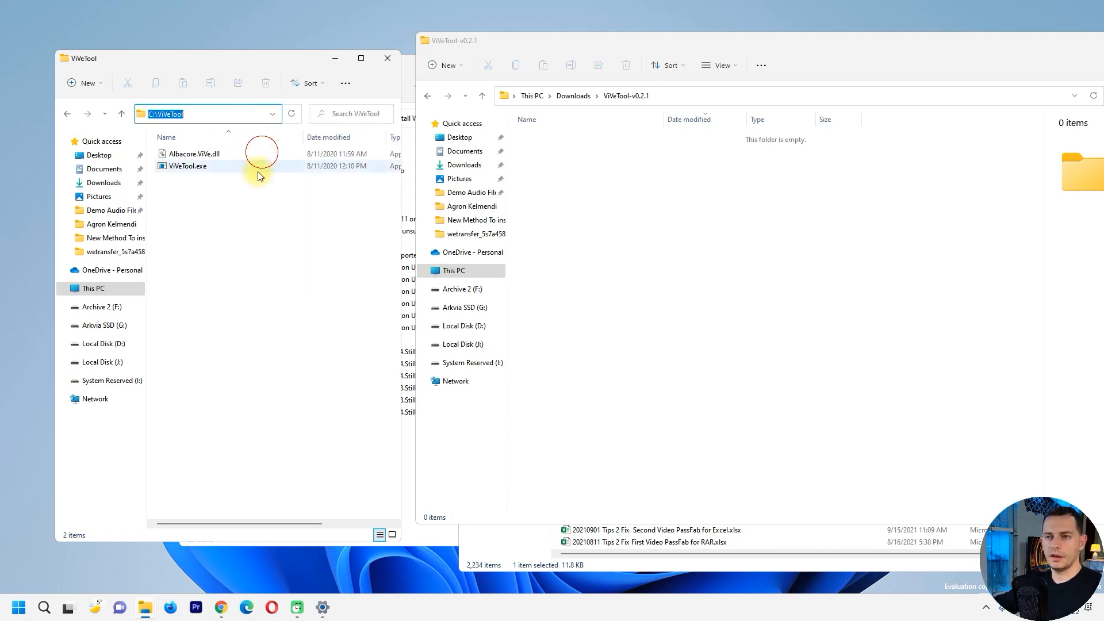
text(cmd)
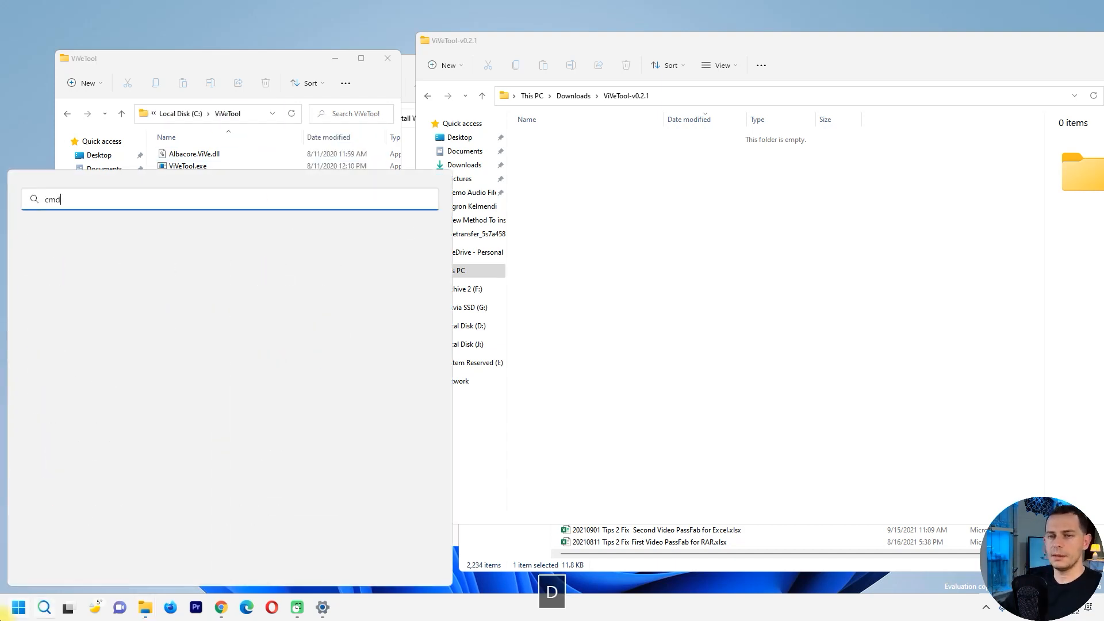
Launch Command Prompt with administrator rights from the search results
right_click(79, 292)
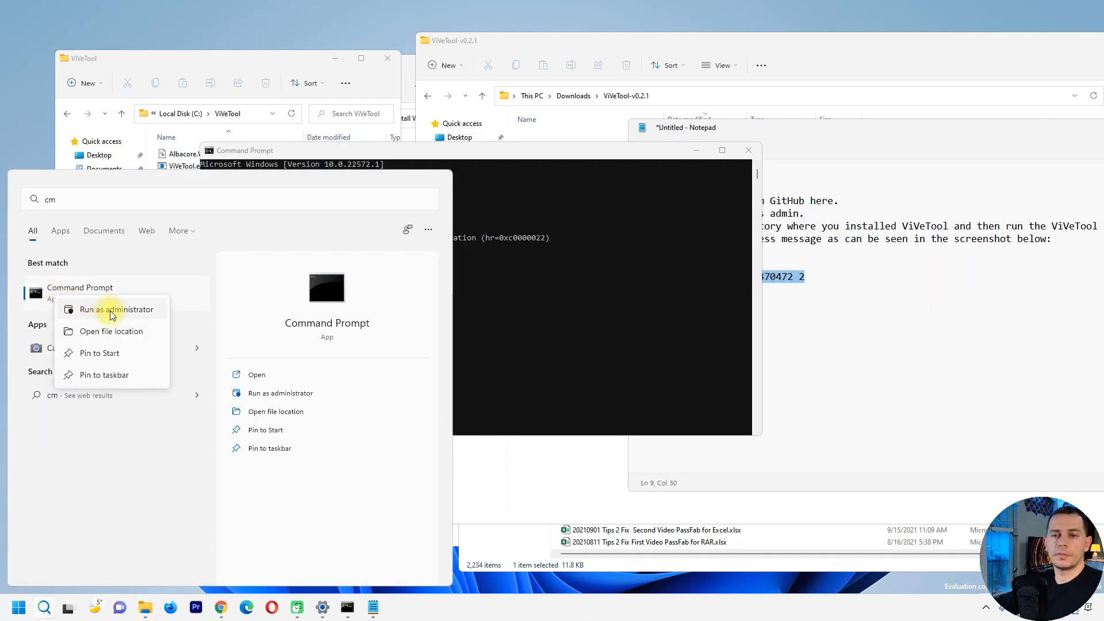
click(116, 309)
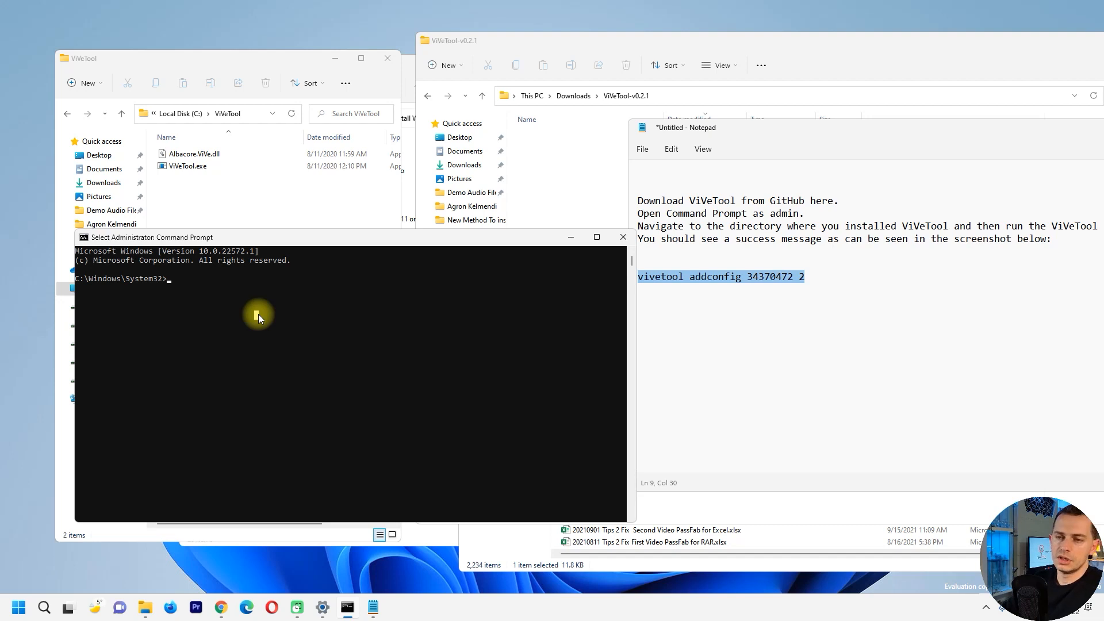
Change the admin prompt's directory with cd C:\ViVeTool and begin listing its contents
text(cd)
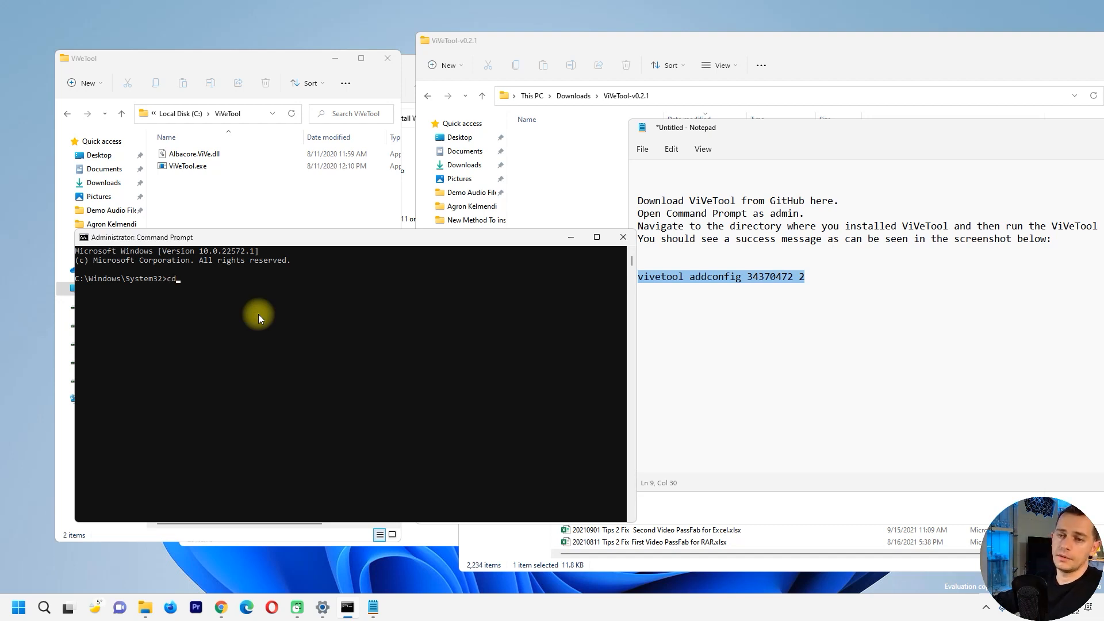
click(204, 114)
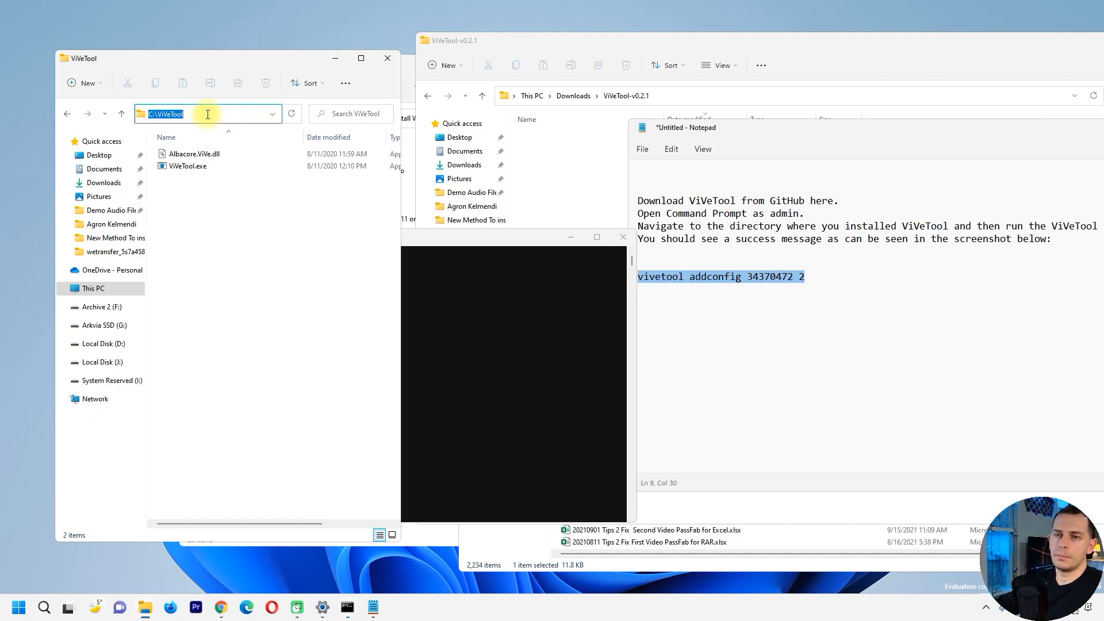
click(187, 165)
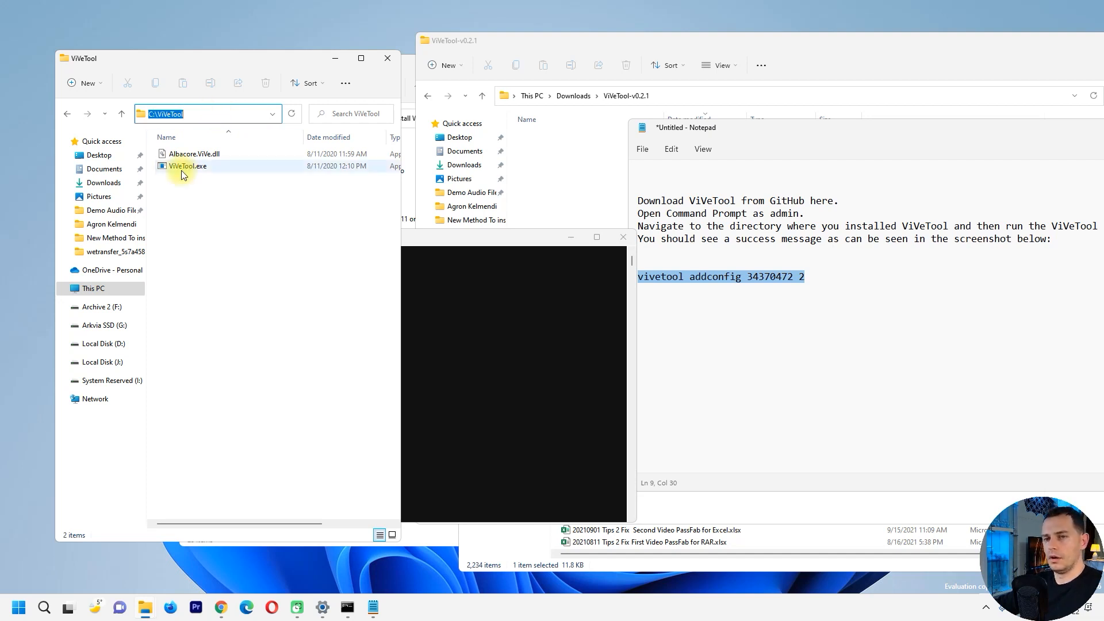
right_click(179, 114)
text(cd)
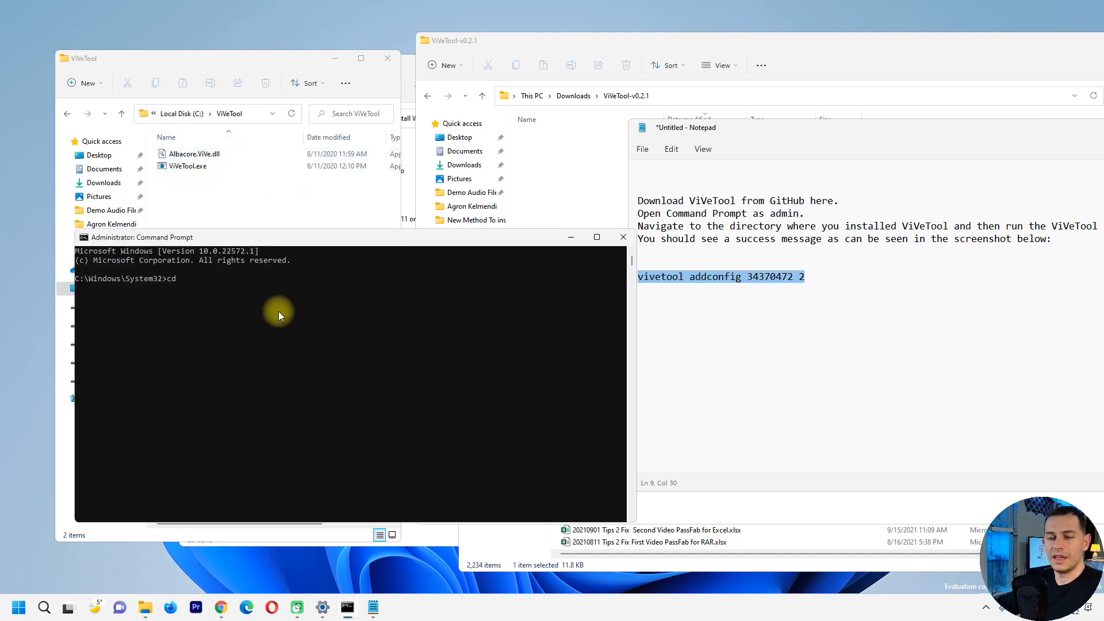
text(C:\ViVeTool)
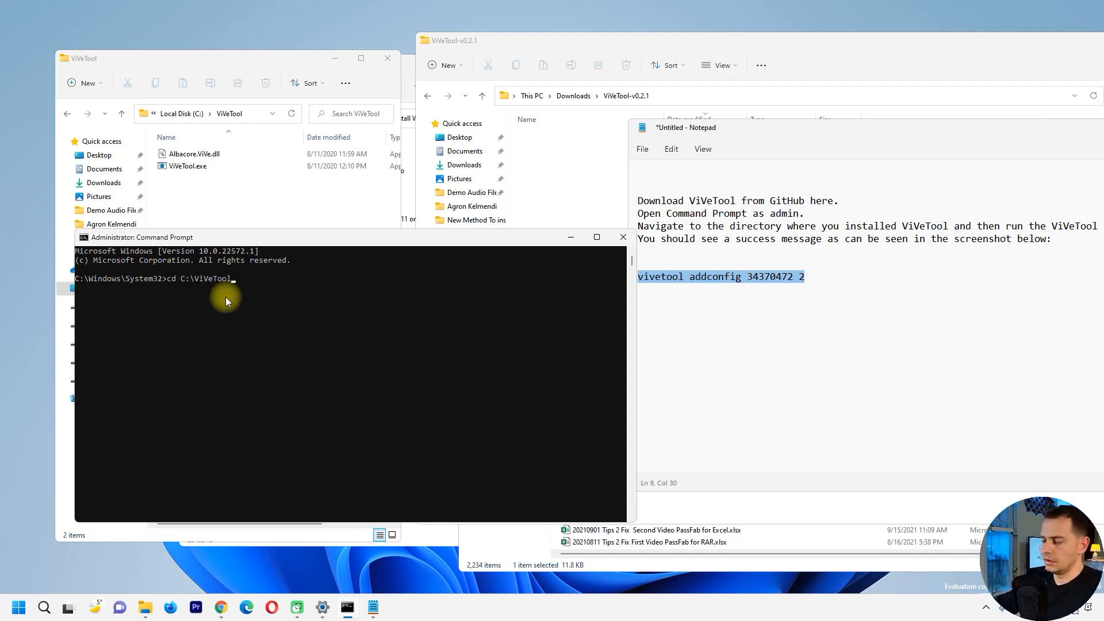
key(enter)
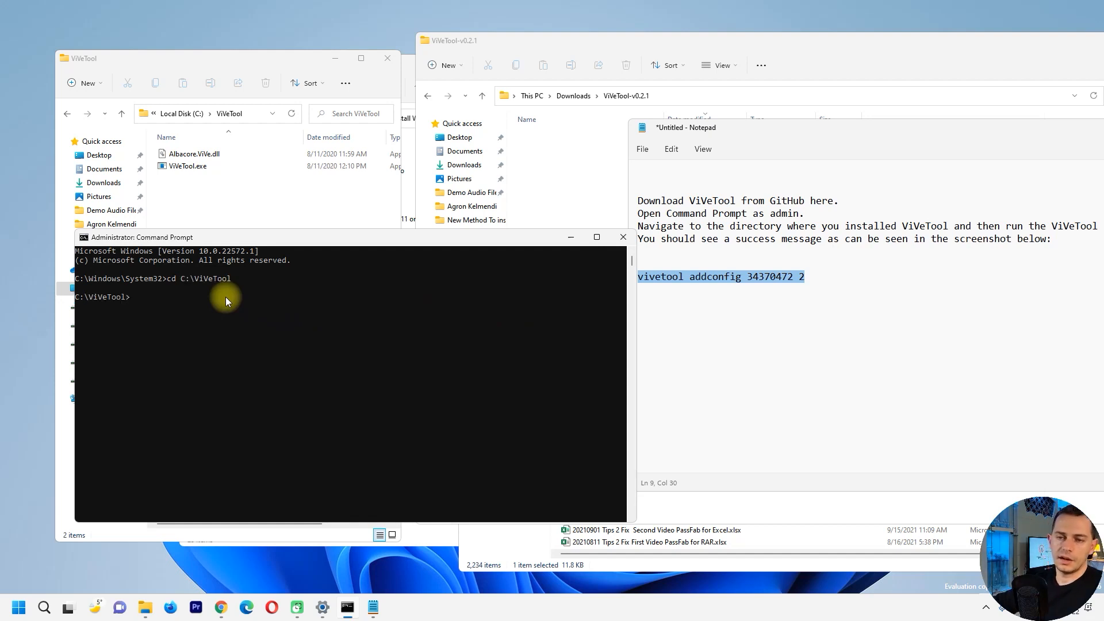
text(dir)
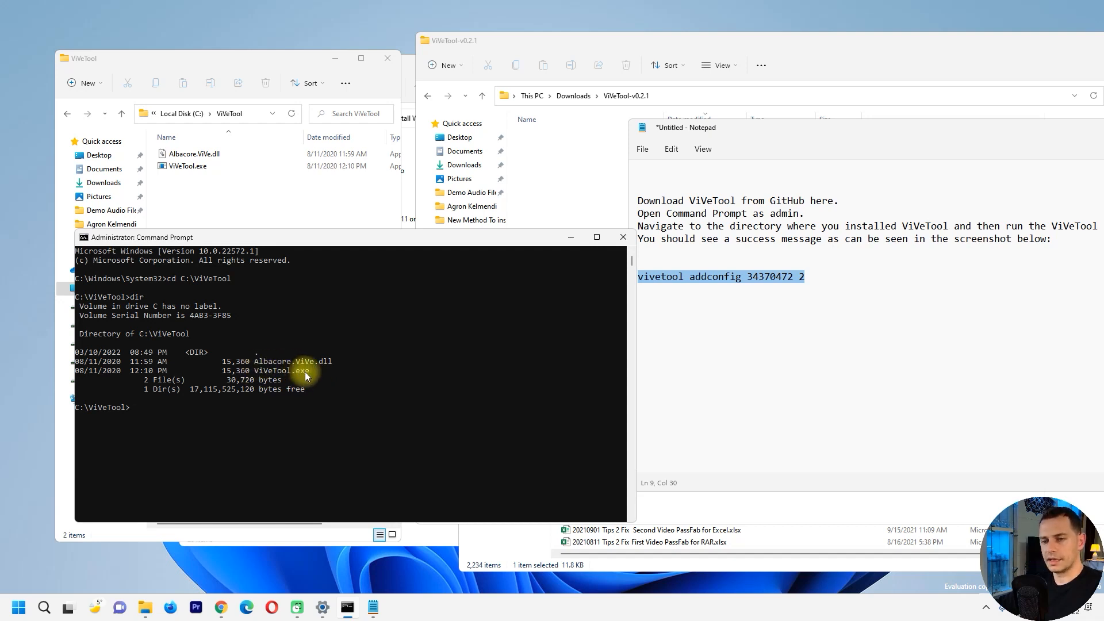
mouse_move(438, 351)
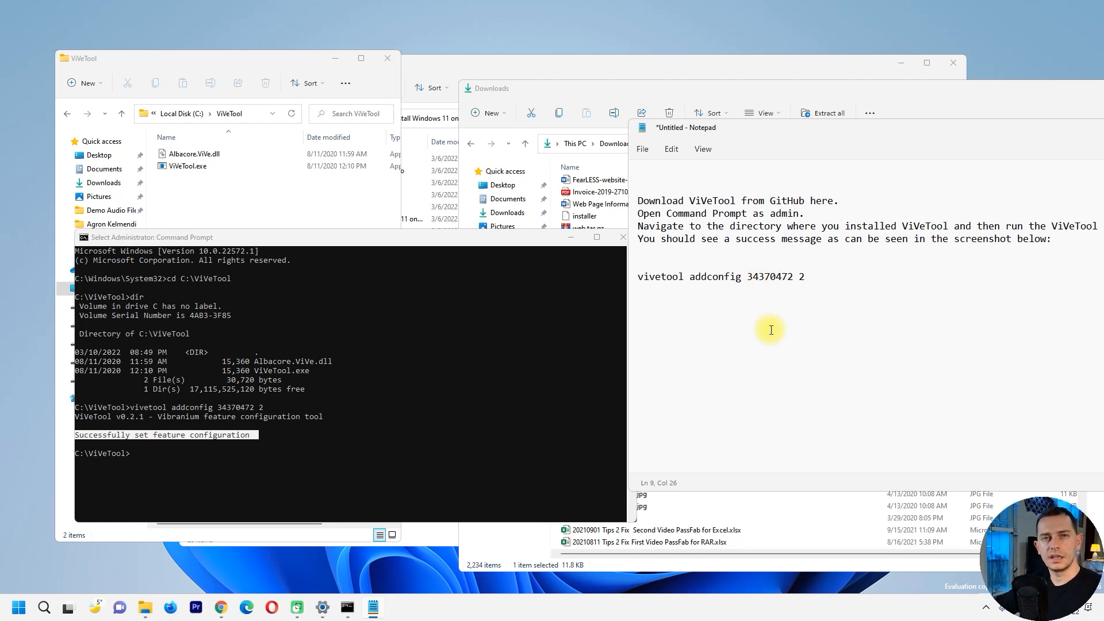
Run vivetool addconfig 34370472 2 and confirm the feature configuration was set successfully
click(780, 276)
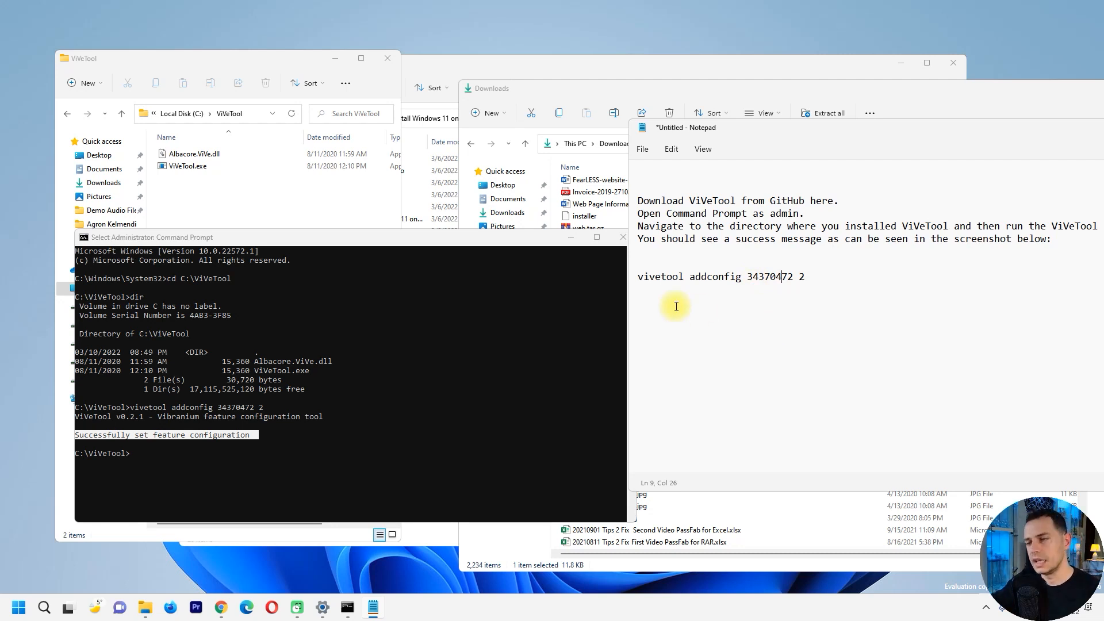
mouse_move(736, 271)
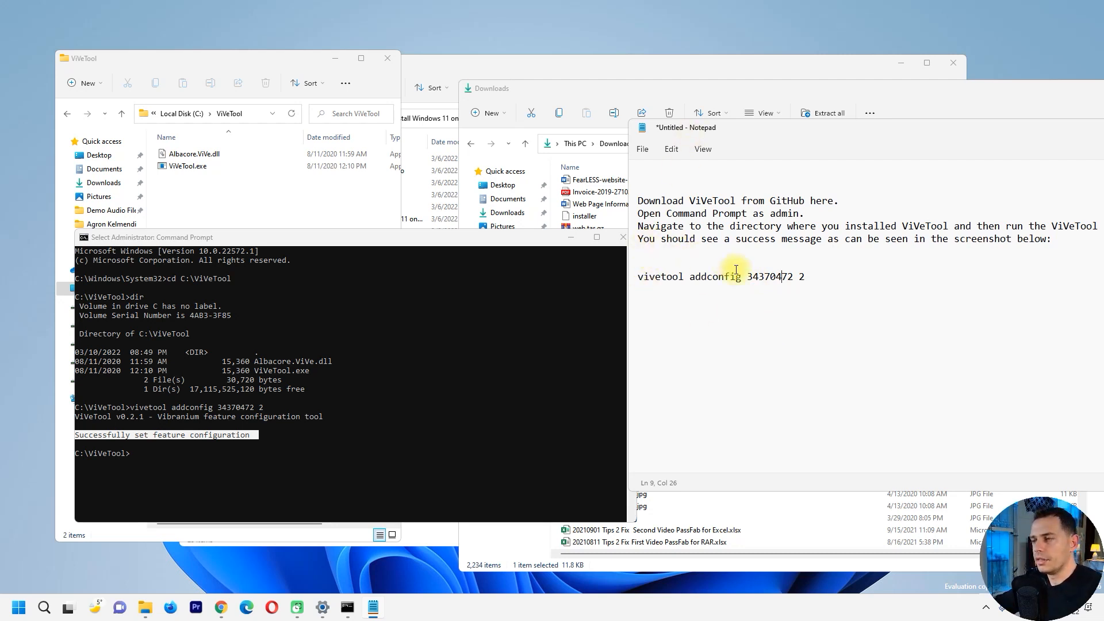
mouse_move(595, 420)
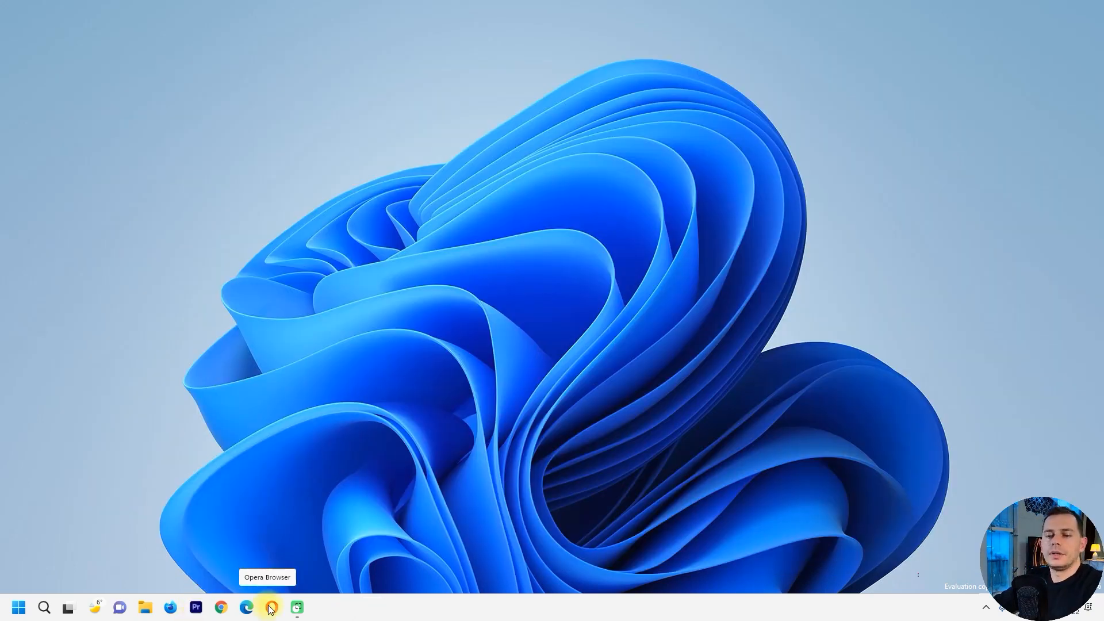
mouse_move(148, 607)
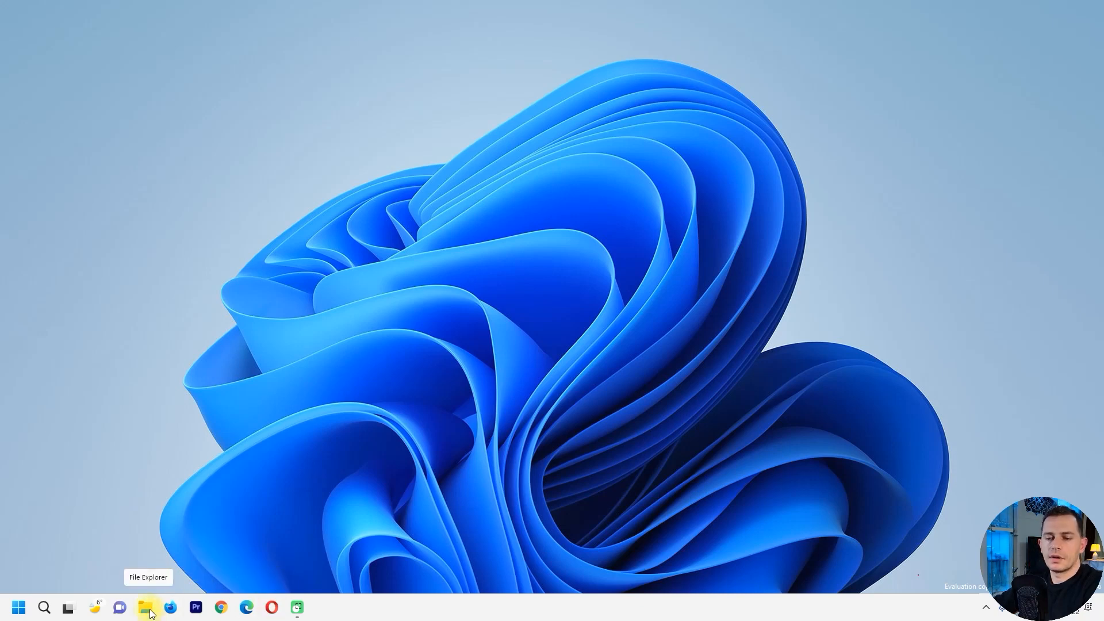
Open File Explorer, add tabs up to five, and open the Demo Audio Files folder
click(147, 607)
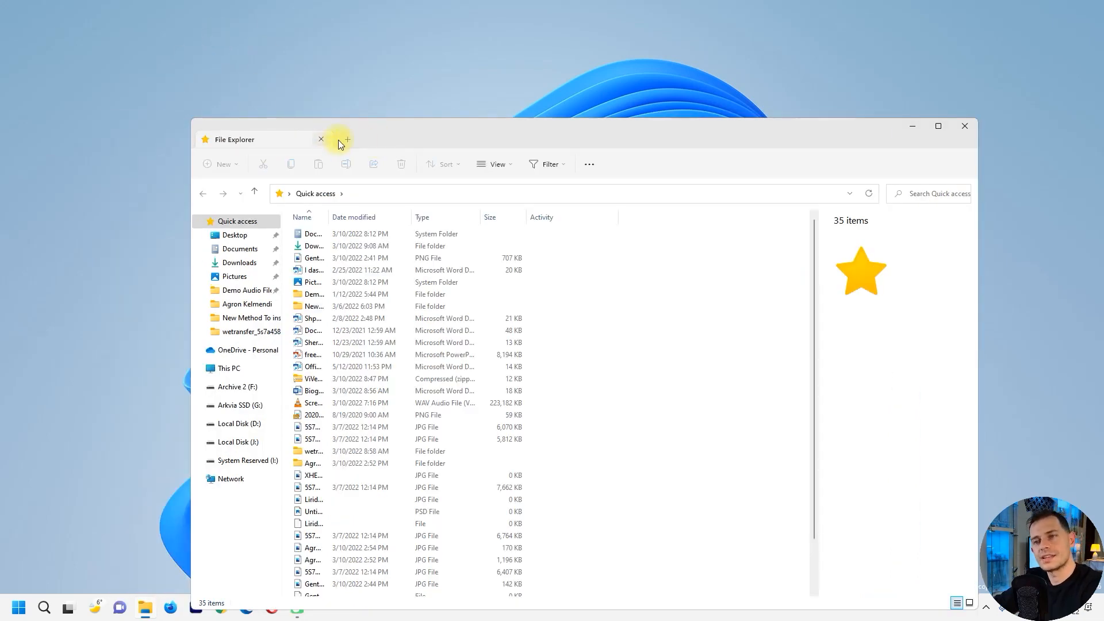
click(345, 139)
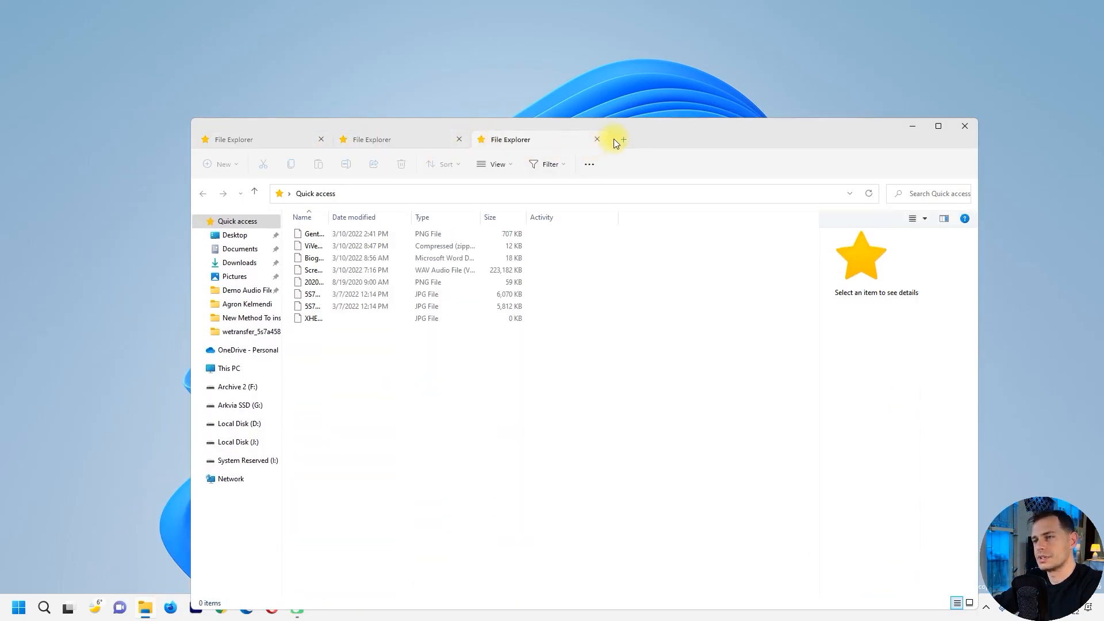
click(620, 139)
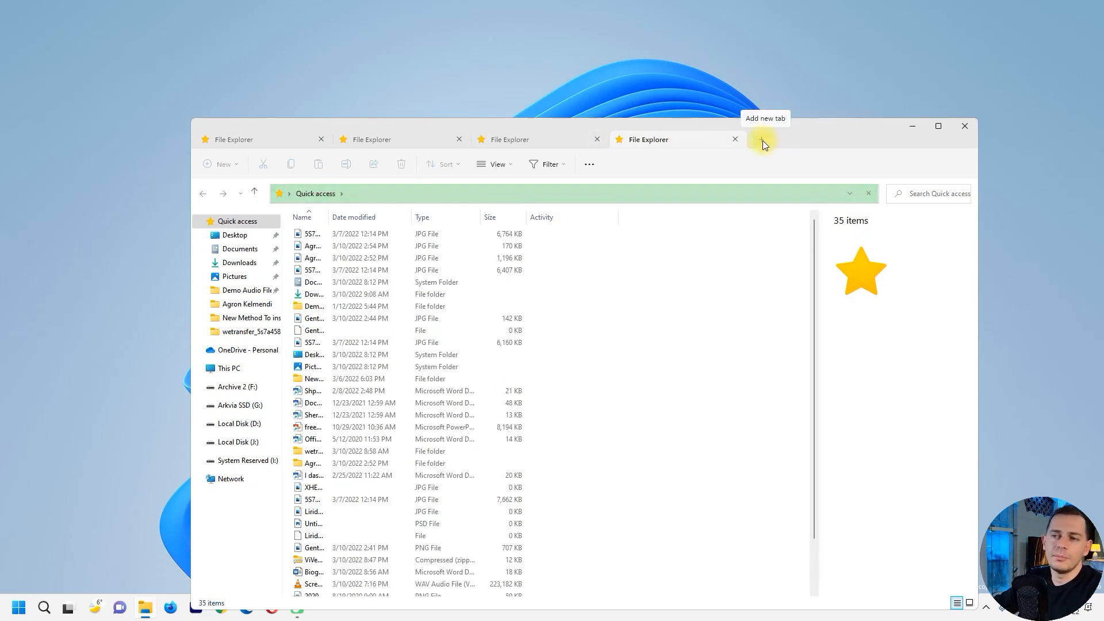
click(764, 138)
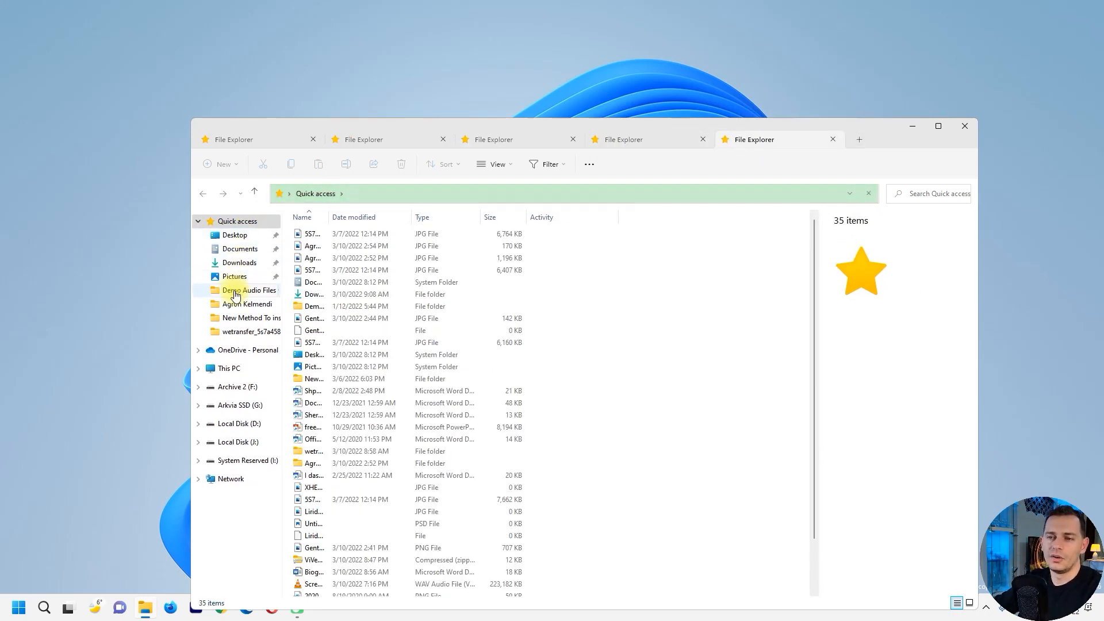
double_click(250, 290)
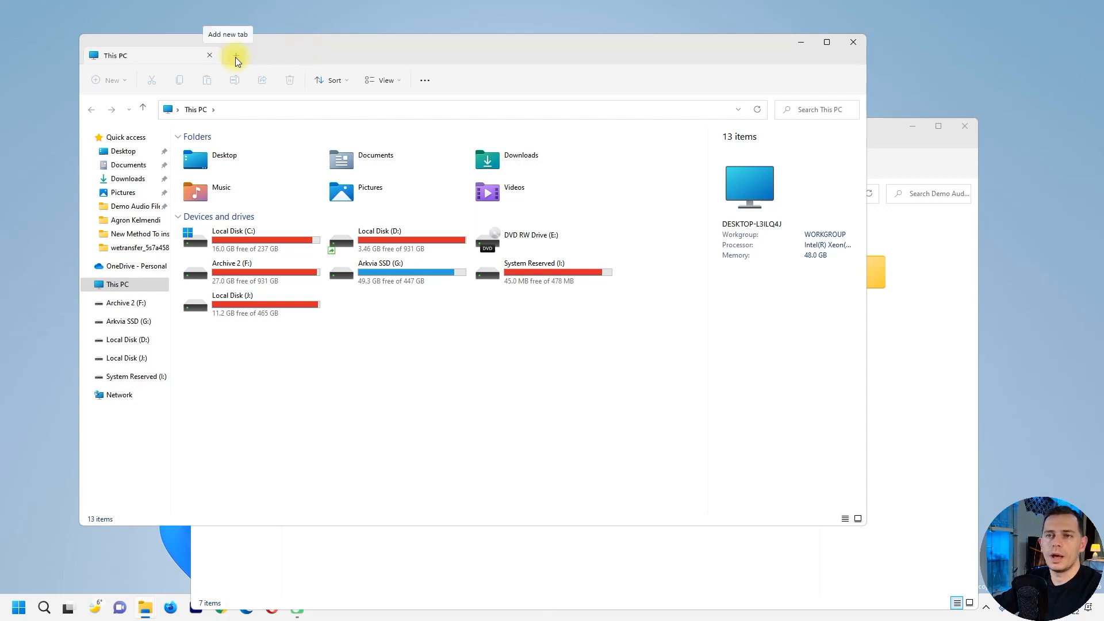
Add a new File Explorer tab and browse the Desktop folder in it
click(237, 55)
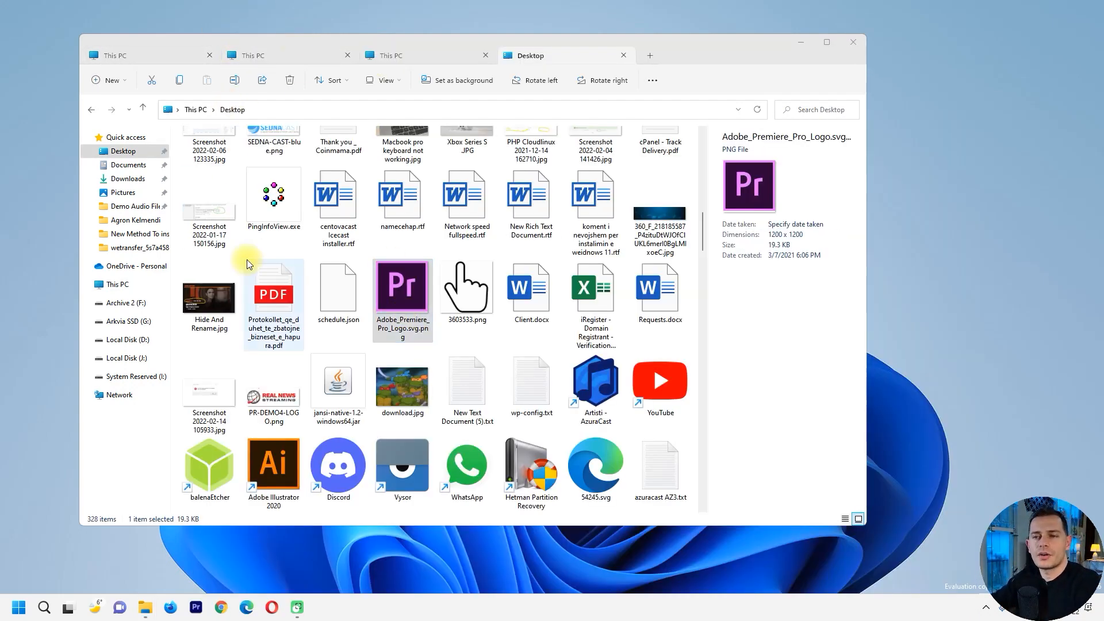
mouse_move(324, 607)
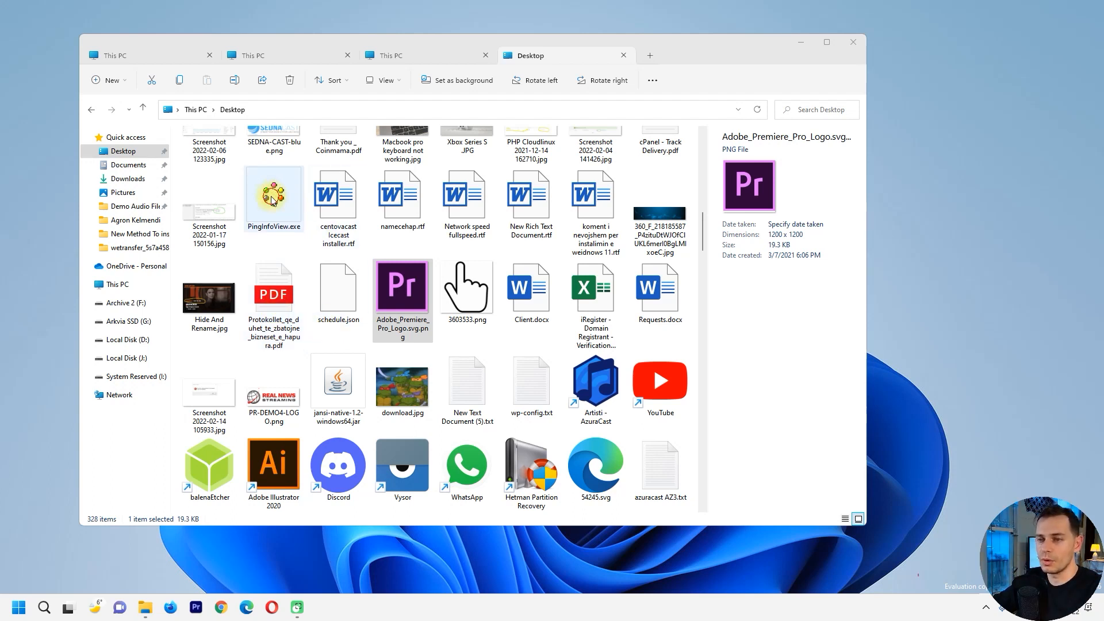
click(660, 380)
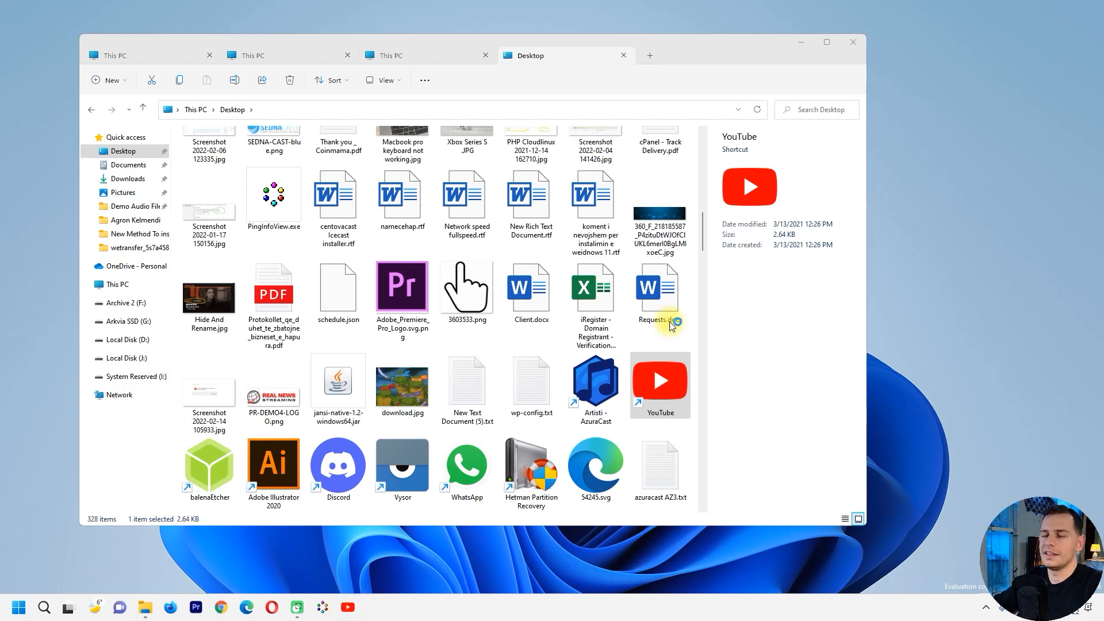
double_click(659, 380)
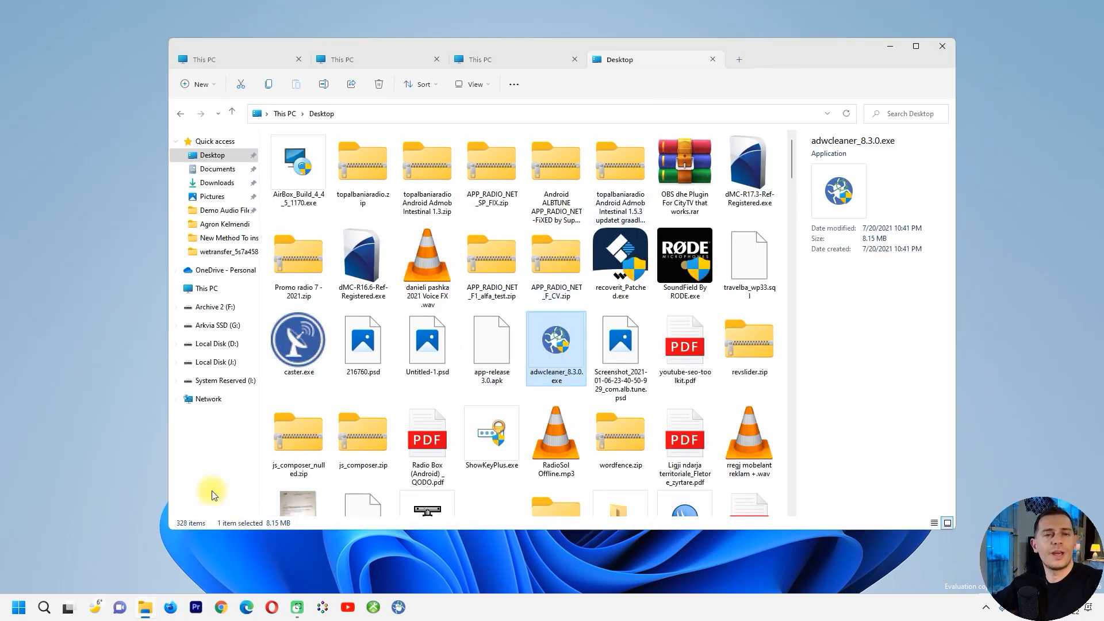
Drag desktop items such as download.jpg onto the taskbar to drop them there
click(17, 606)
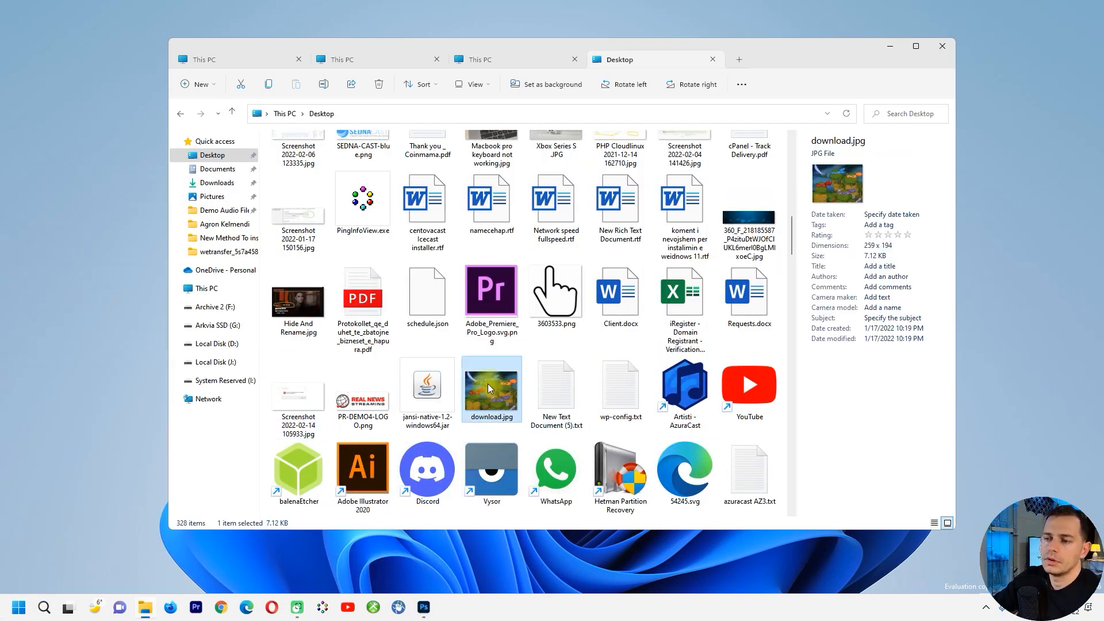
mouse_move(527, 389)
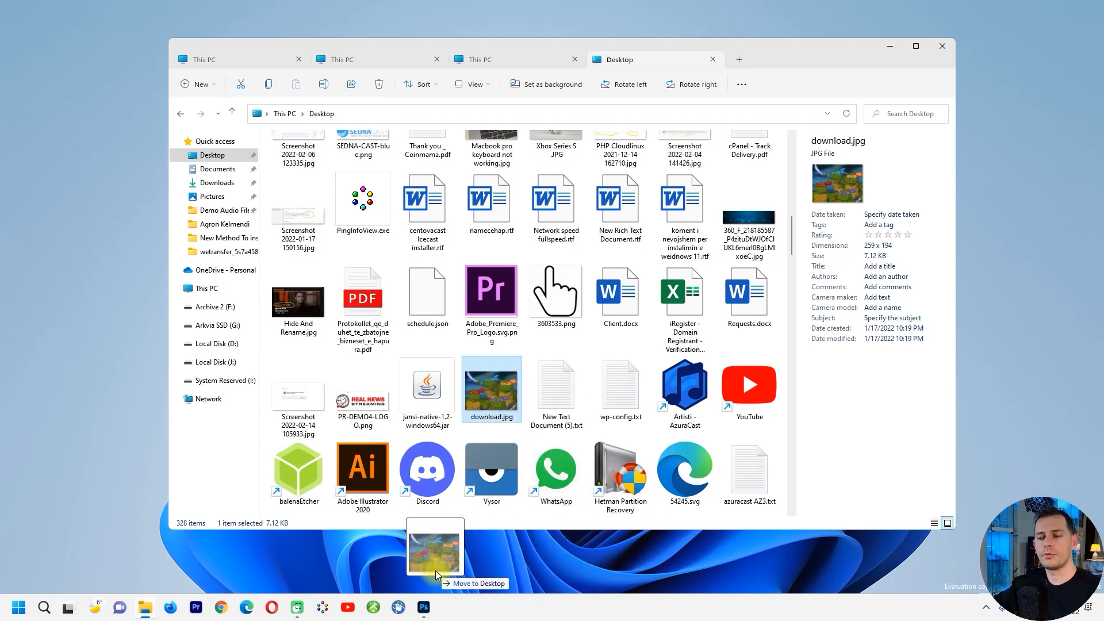
click(423, 606)
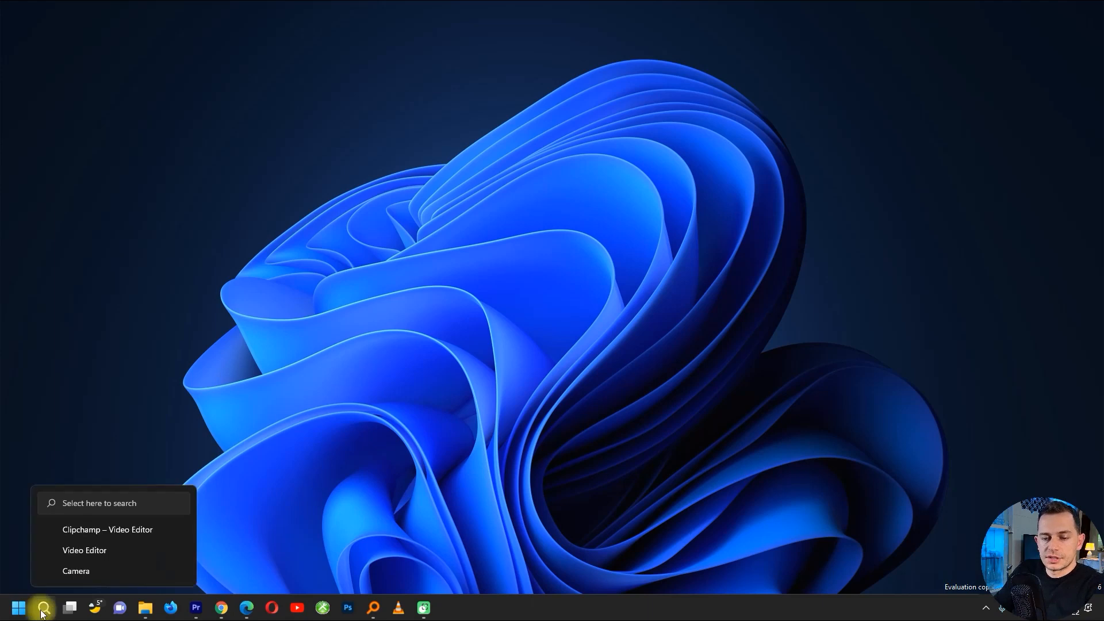
Search 'calculator' from Start and launch Clipchamp – Video Editor from the results
click(16, 608)
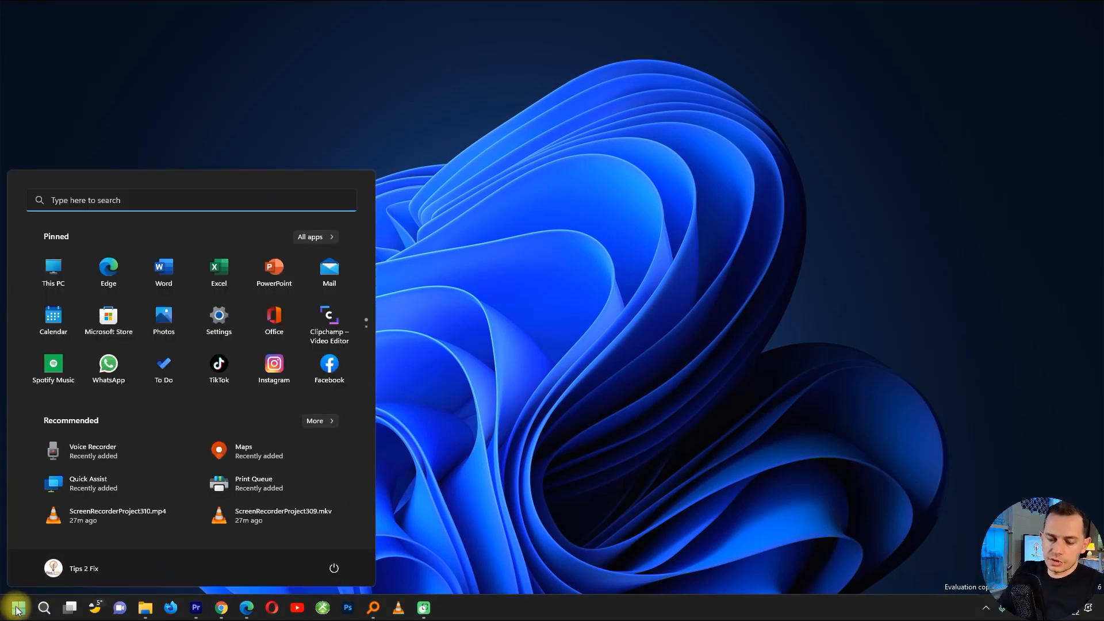
text(calculator)
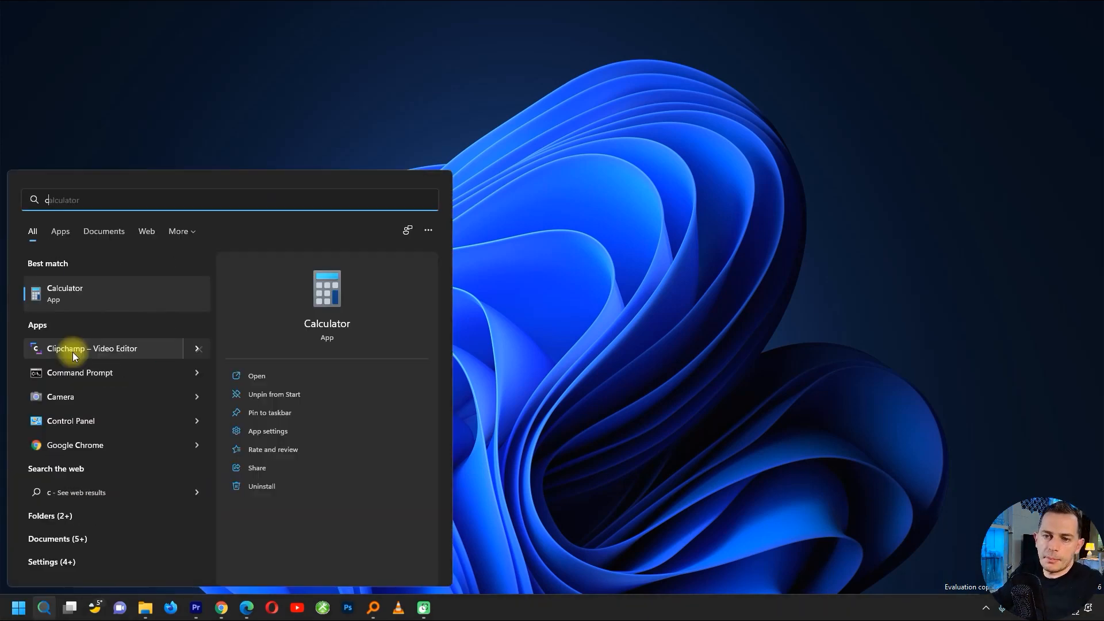
click(92, 348)
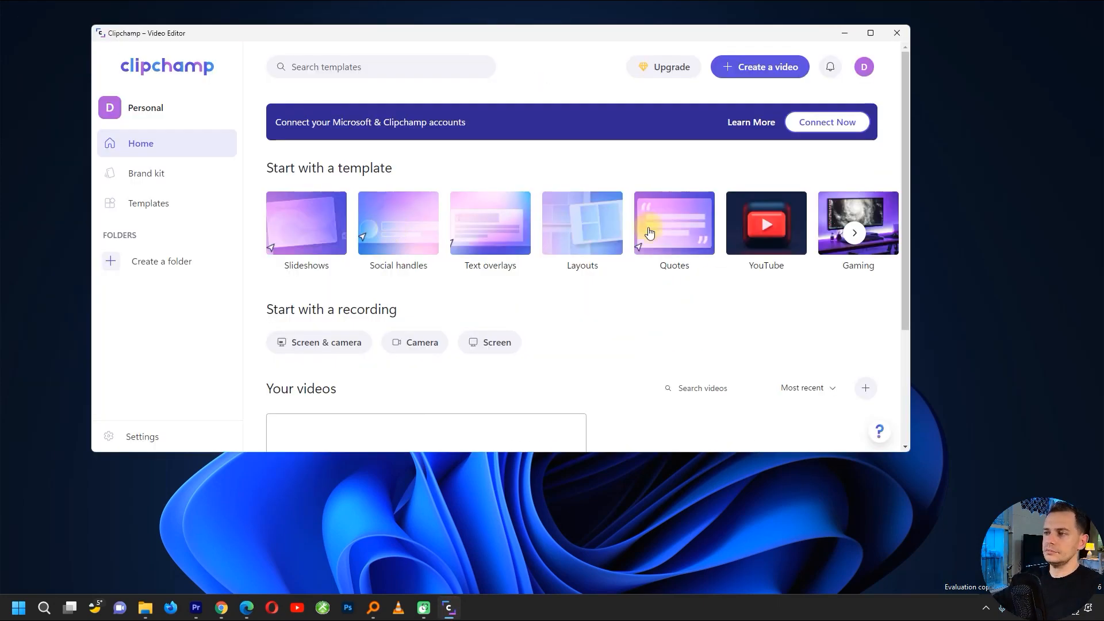
mouse_move(189, 111)
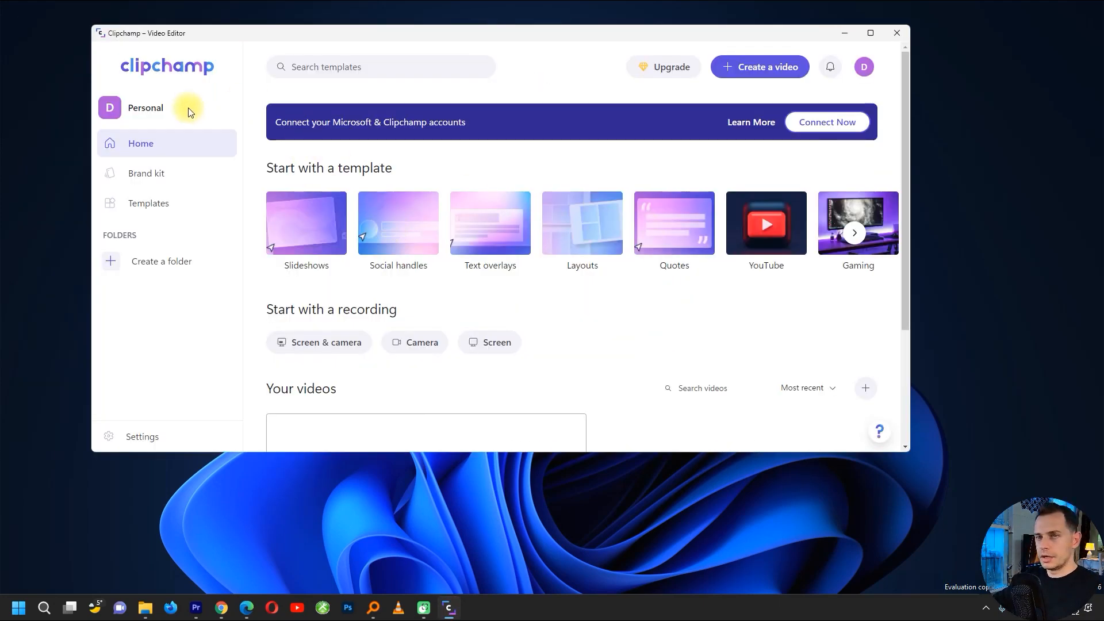
mouse_move(398, 223)
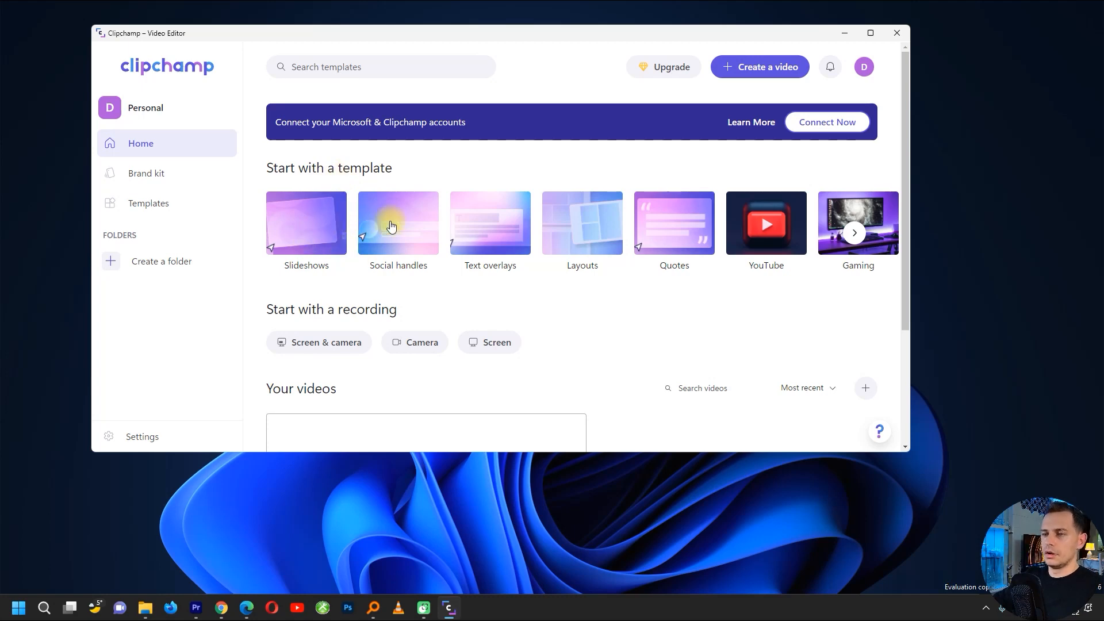
mouse_move(292, 221)
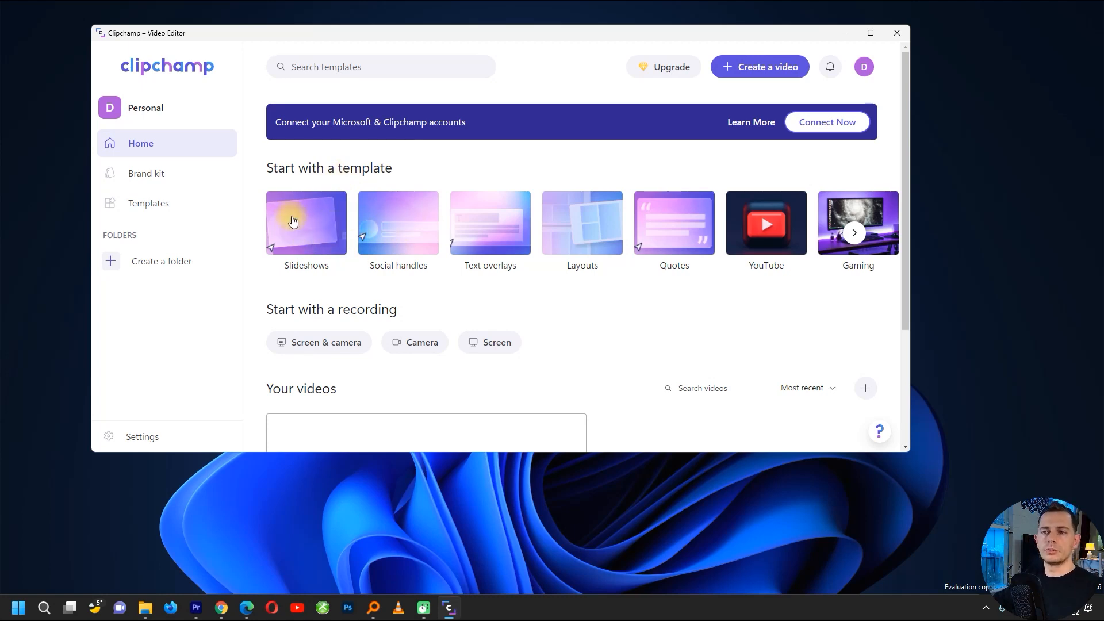
mouse_move(406, 226)
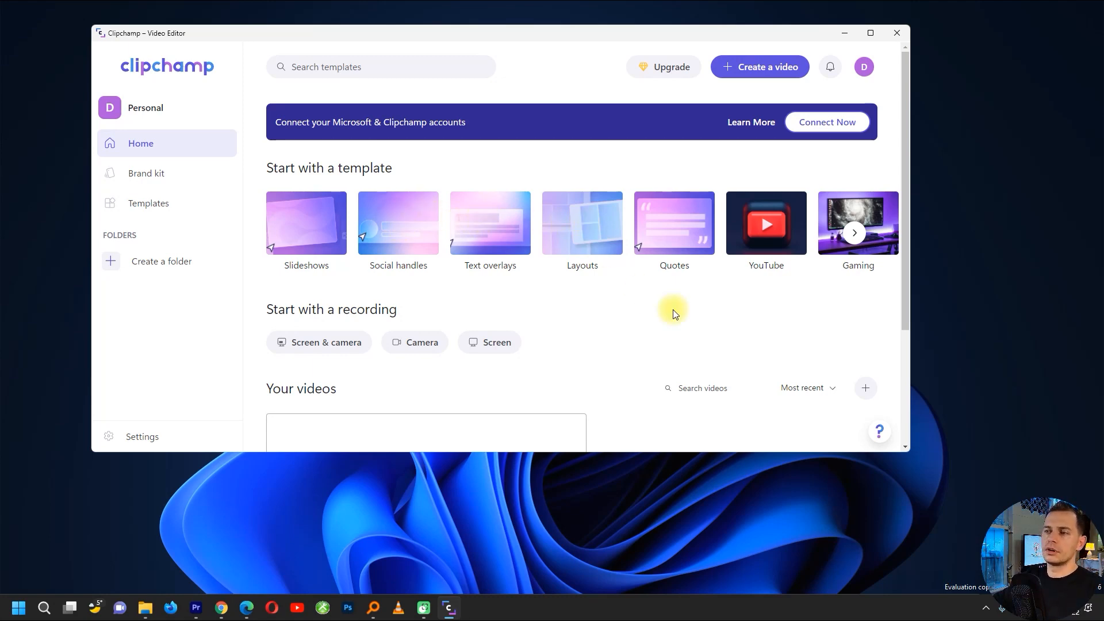
Start a new Screen recording video in Clipchamp and allow microphone access
scroll(down, 3)
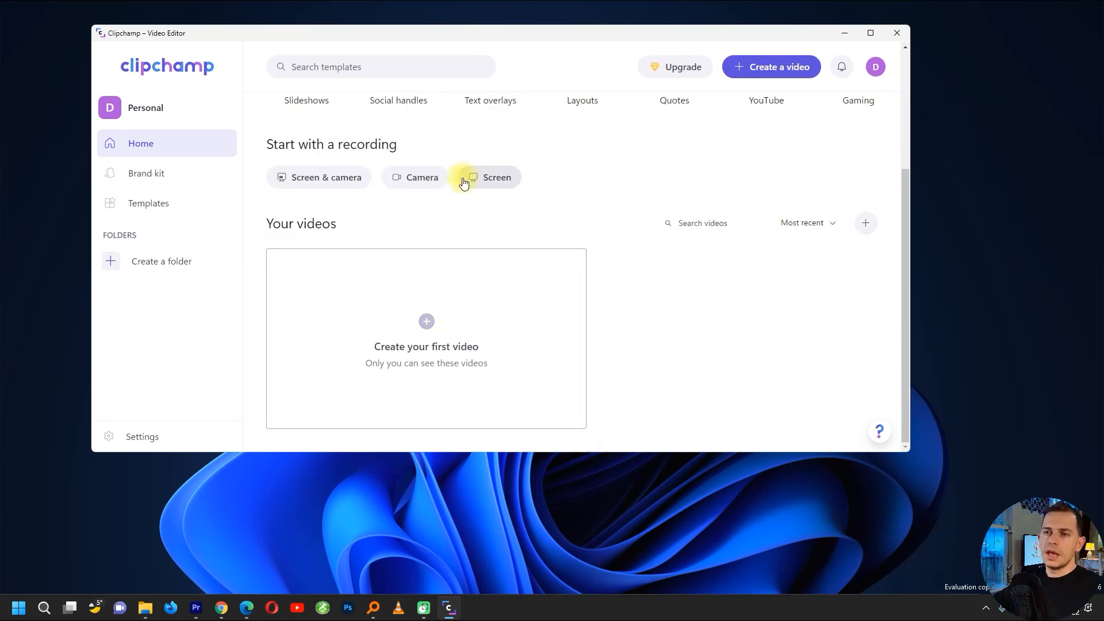
mouse_move(311, 183)
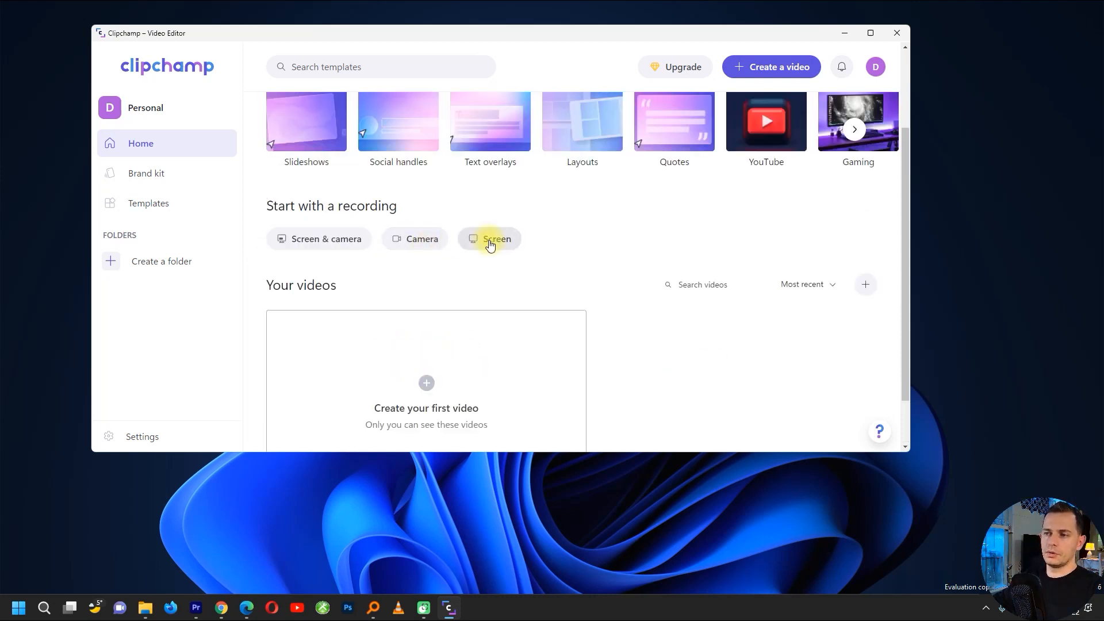
click(497, 239)
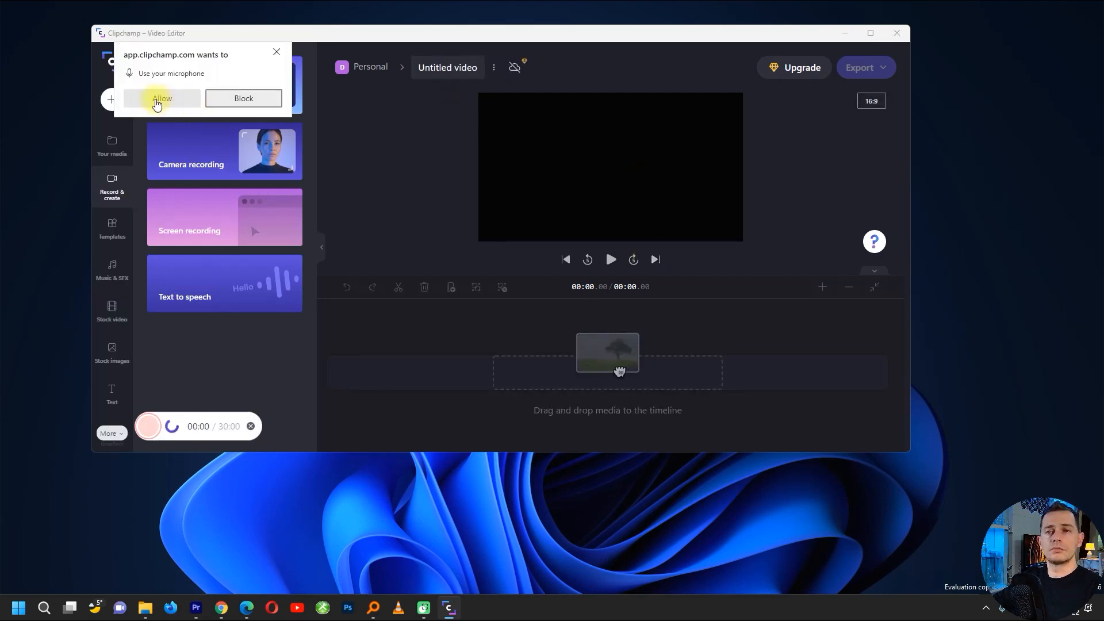
click(163, 98)
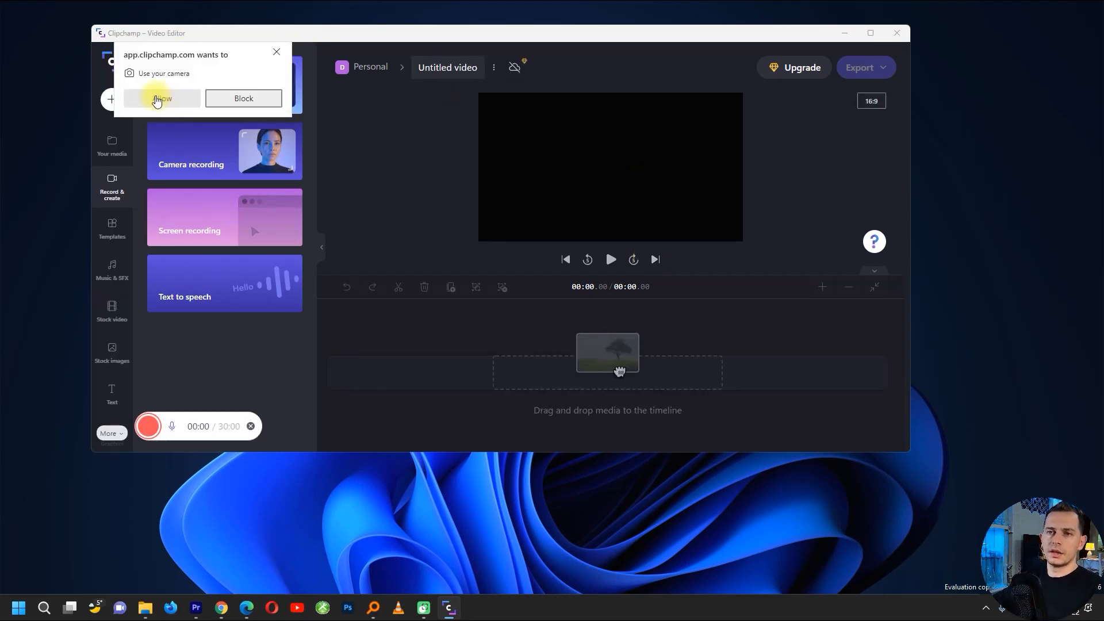